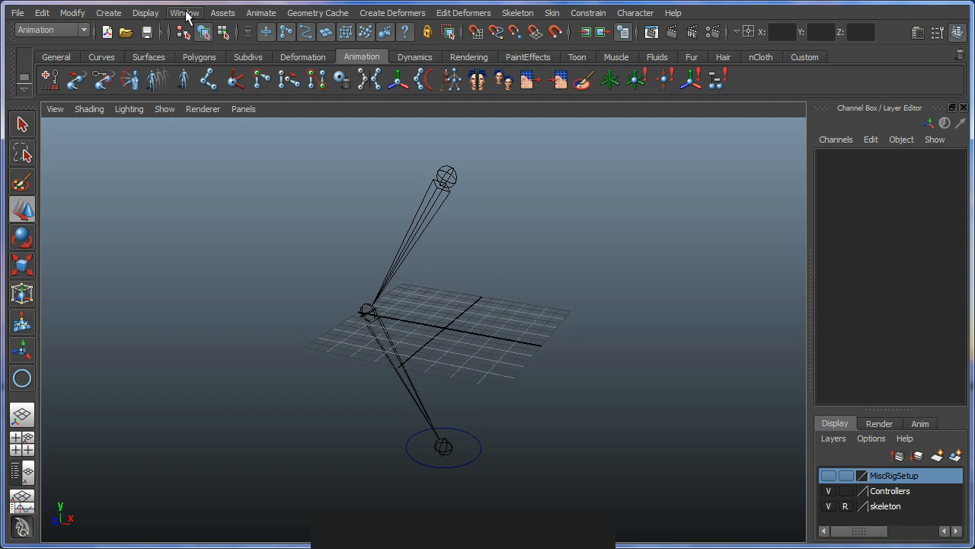
# Step: Open the Outliner and inspect Shoulder, Arm_IK's constraint and the Arm_CTRL controller
pyautogui.click(184, 12)
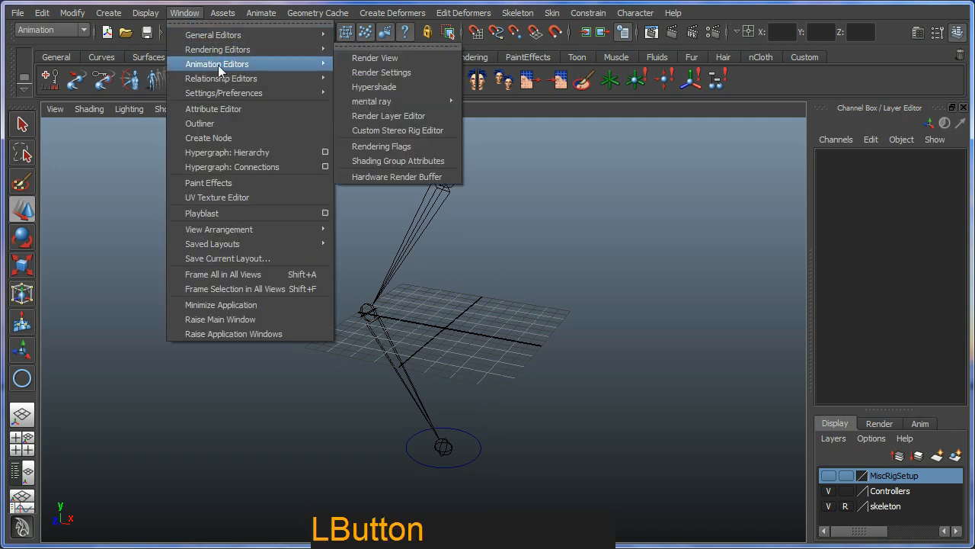
pyautogui.click(199, 122)
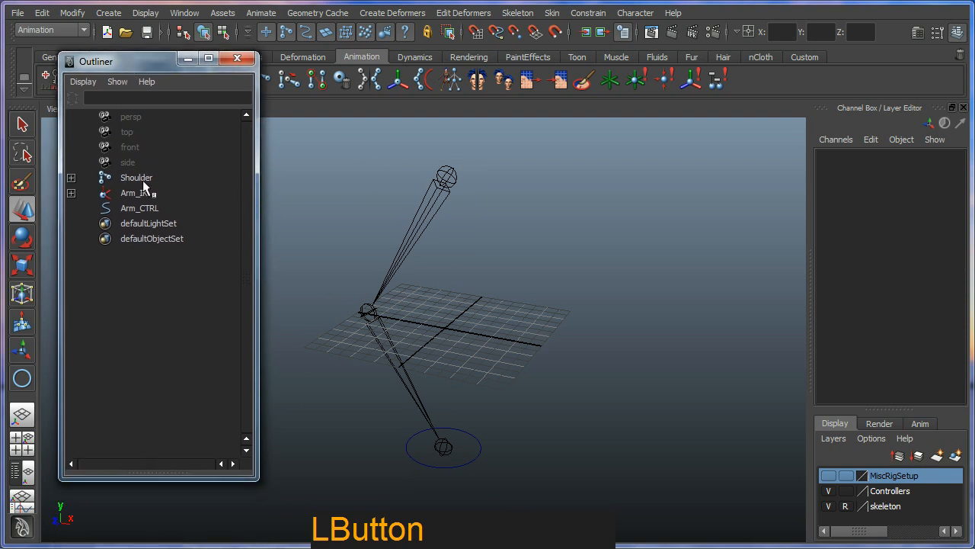
pyautogui.click(135, 177)
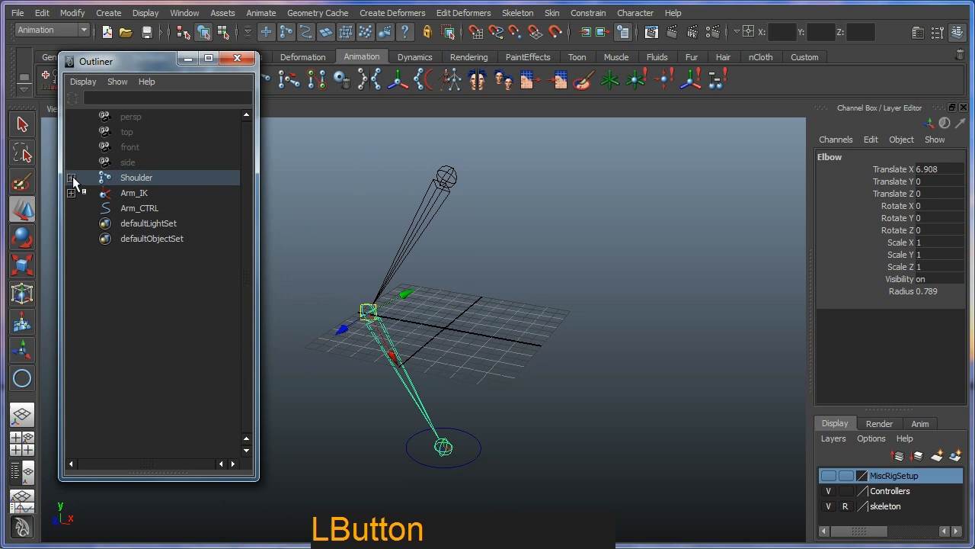
pyautogui.click(70, 192)
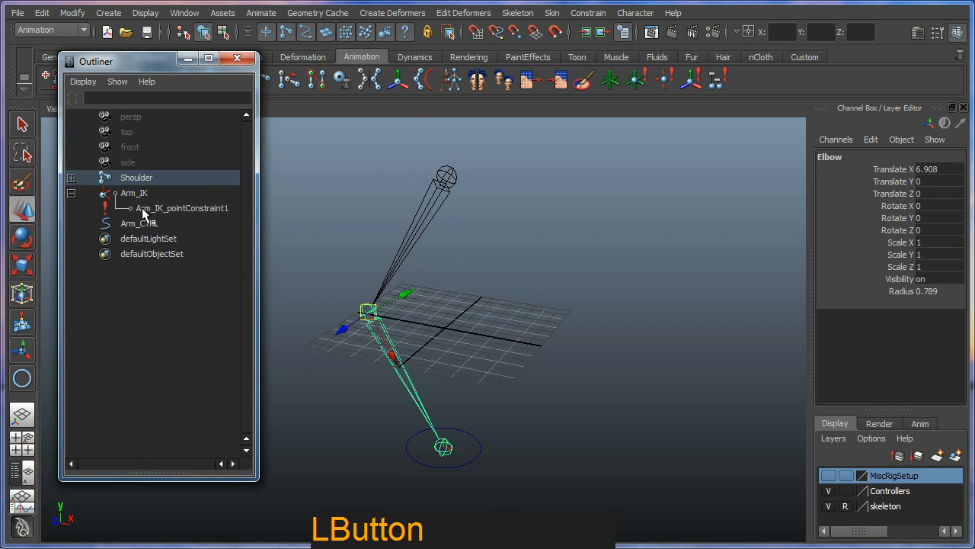
pyautogui.click(139, 223)
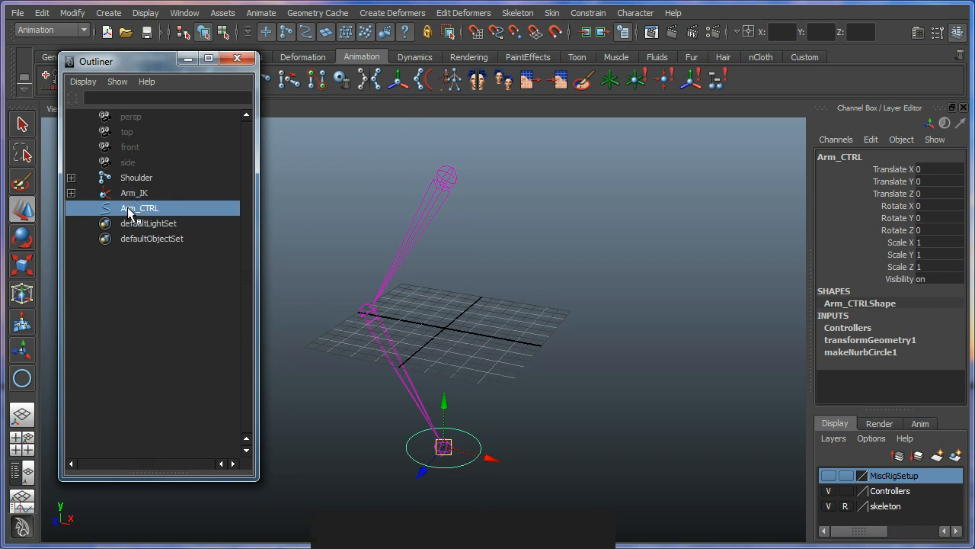
pyautogui.moveTo(140, 192)
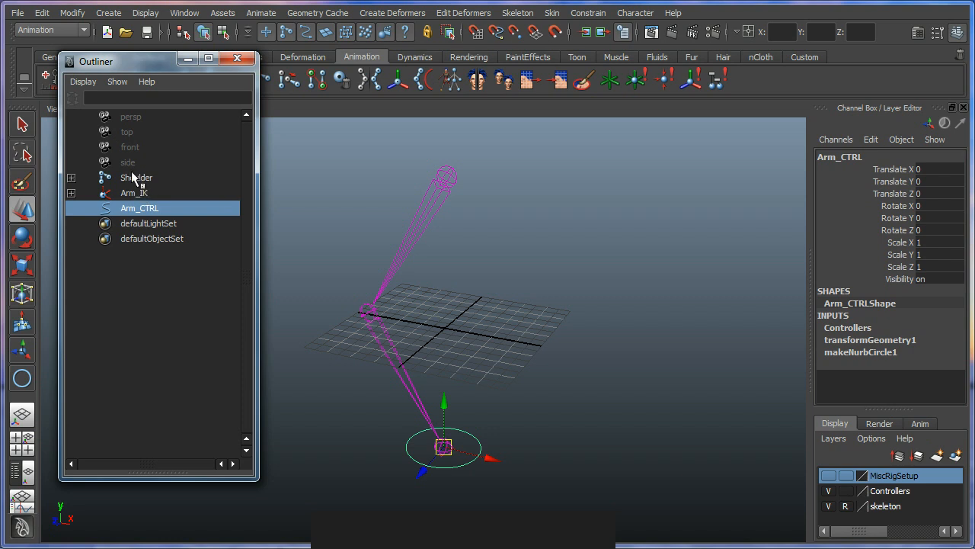
pyautogui.moveTo(220, 269)
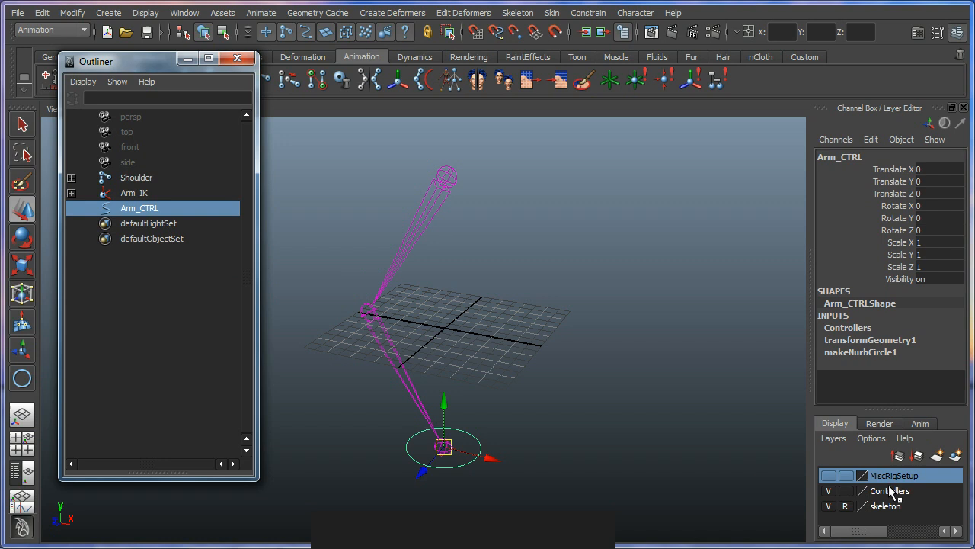
pyautogui.moveTo(719, 450)
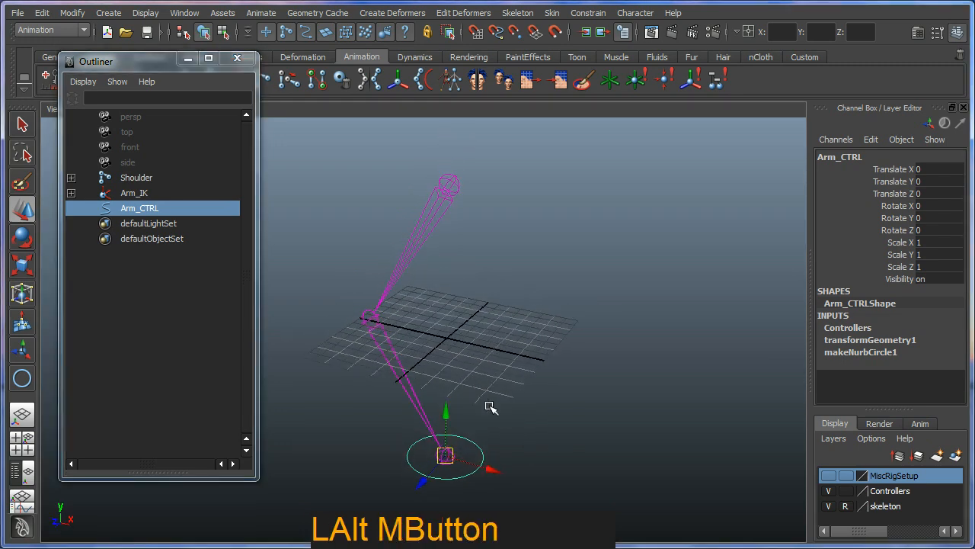
pyautogui.moveTo(491, 409); pyautogui.dragTo(412, 259)
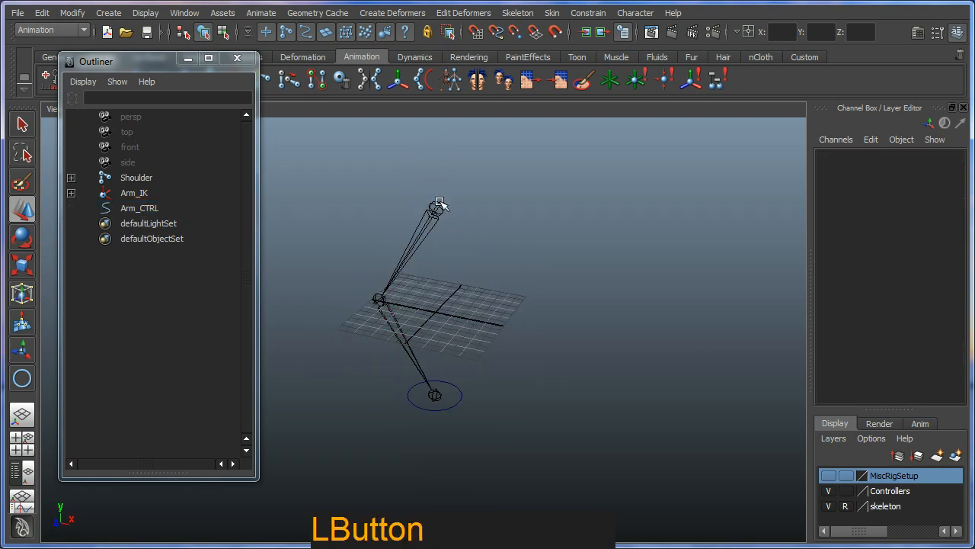
# Step: Inspect the Shoulder rig from several angles, then close the Outliner
pyautogui.click(137, 177)
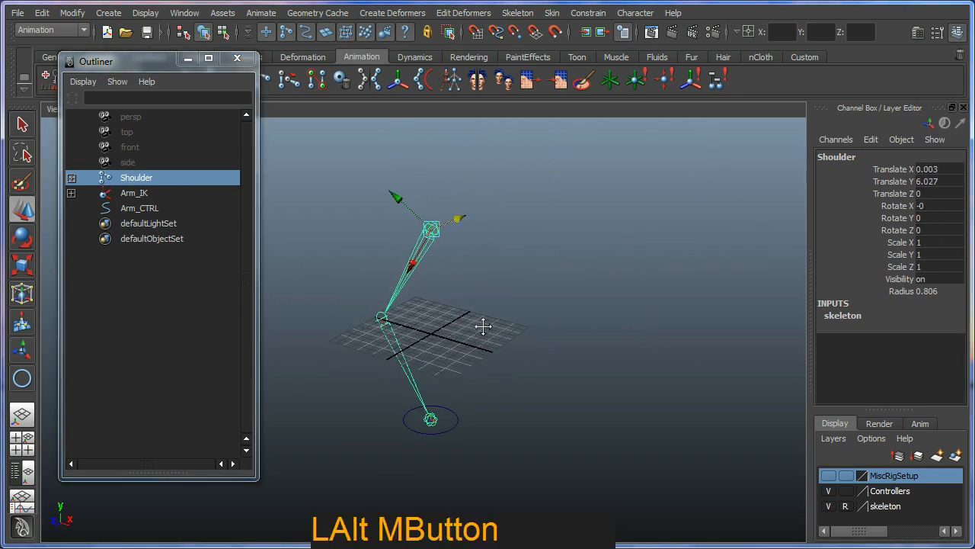
pyautogui.moveTo(485, 328); pyautogui.dragTo(396, 393)
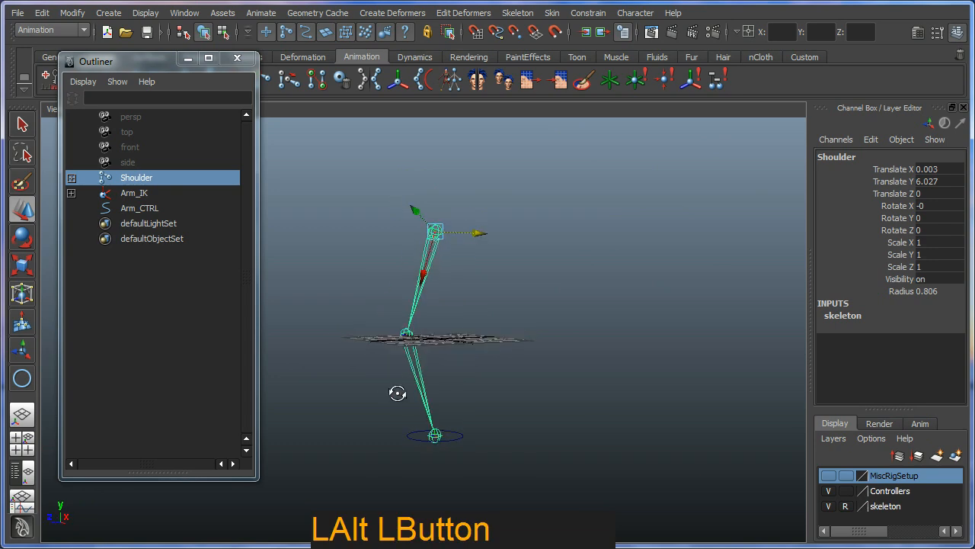
pyautogui.click(140, 207)
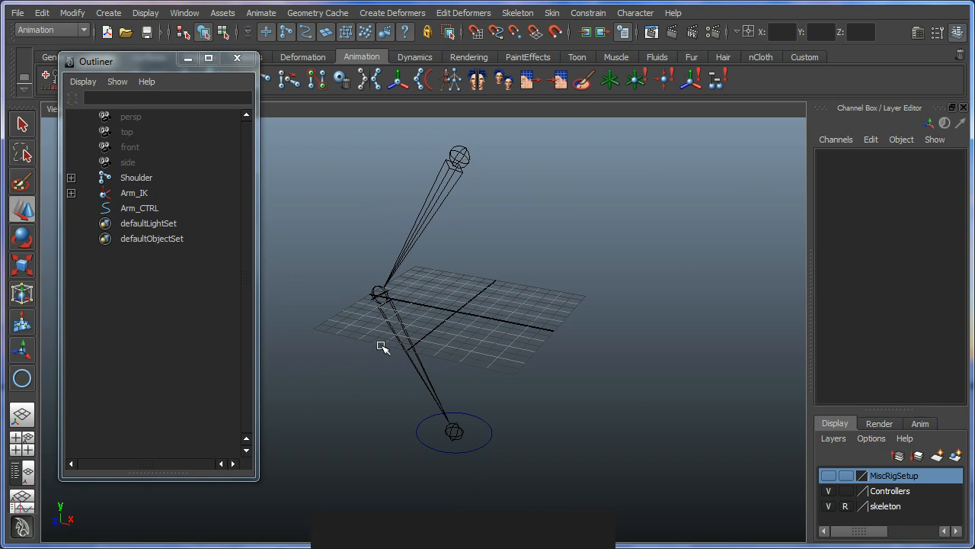
pyautogui.moveTo(384, 348); pyautogui.dragTo(410, 354)
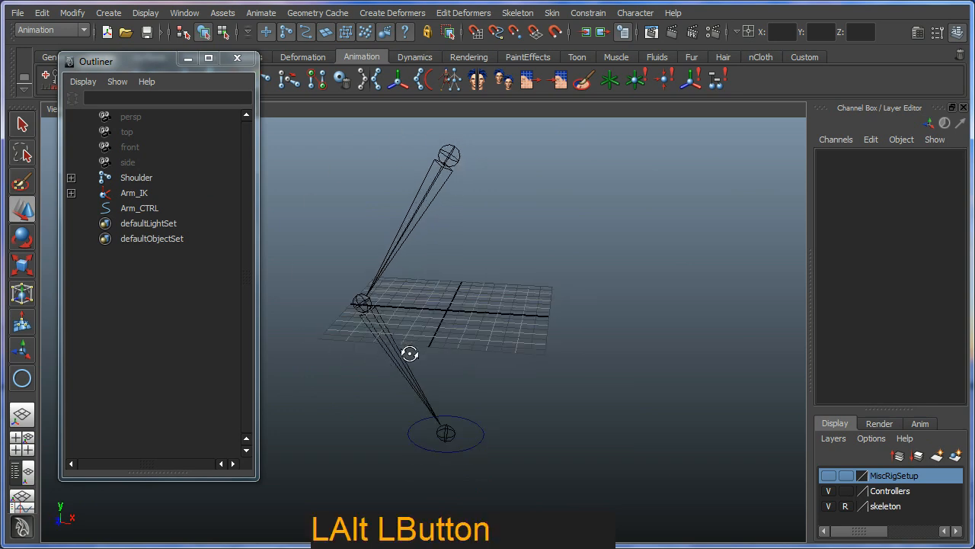
pyautogui.moveTo(410, 354); pyautogui.dragTo(424, 283)
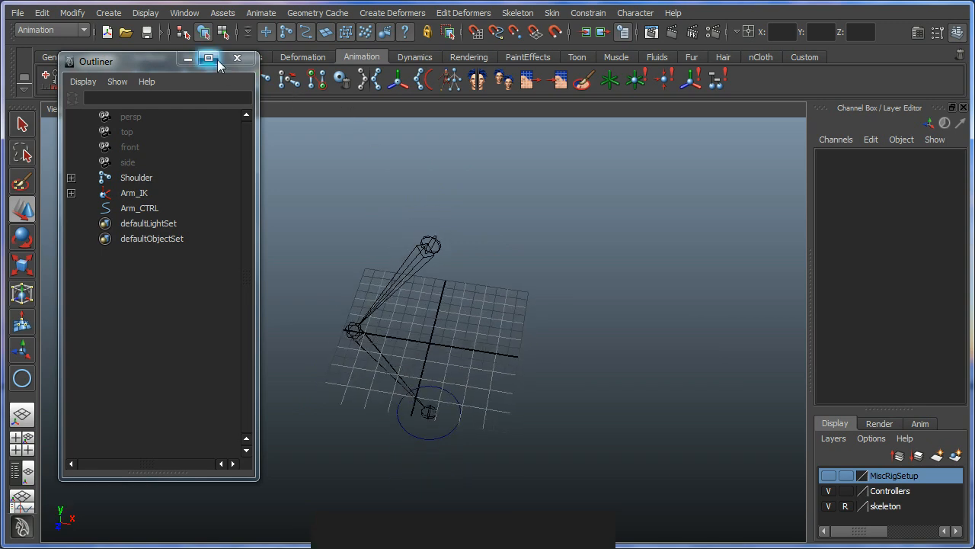
pyautogui.click(238, 58)
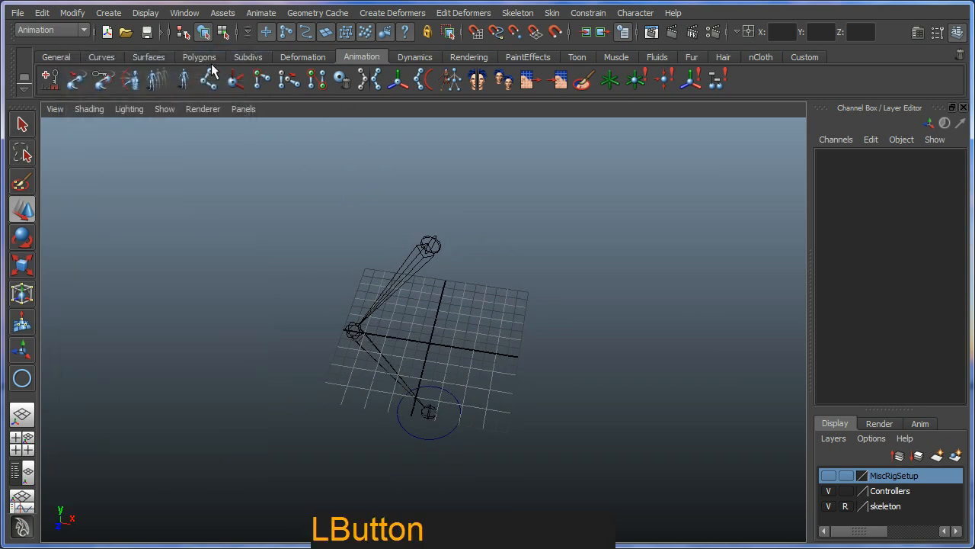
# Step: Create a polygon cube 1.656 × 2.914 × 1.55 with two height subdivisions beside the skeleton
pyautogui.click(198, 56)
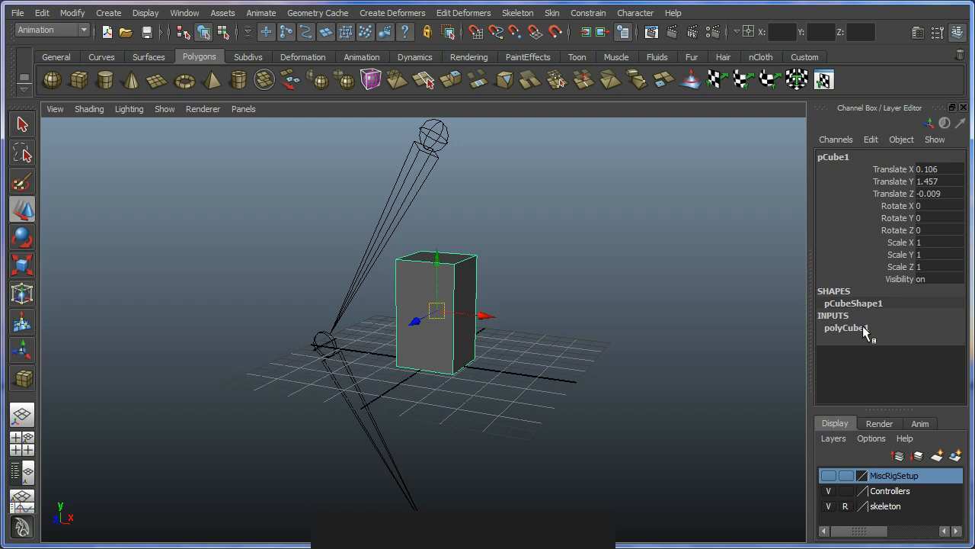
pyautogui.moveTo(866, 332)
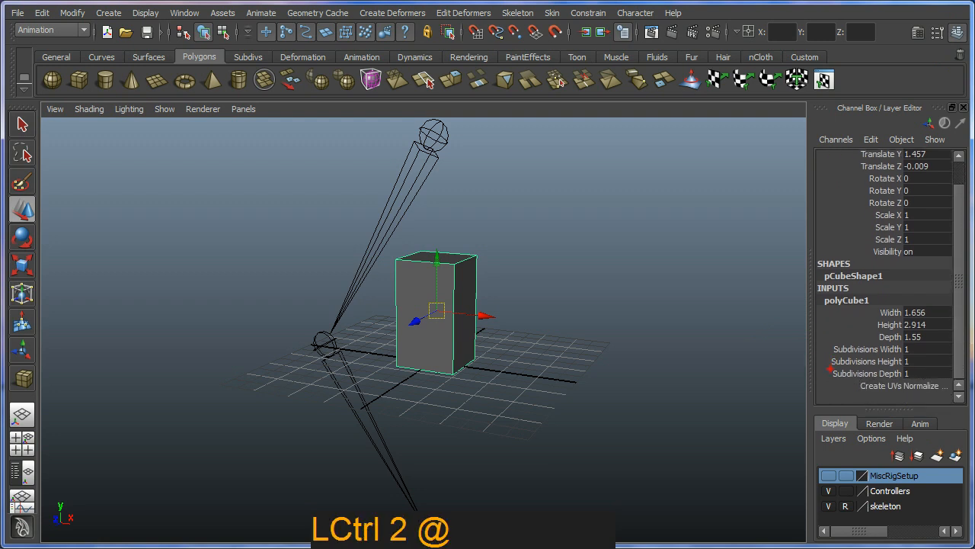
pyautogui.press('Escape')
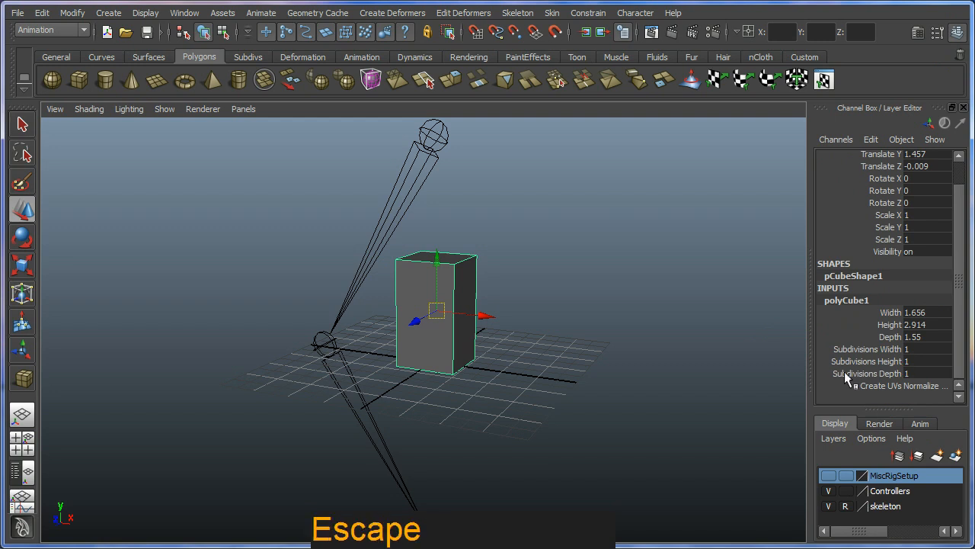
pyautogui.click(927, 360)
pyautogui.write('2')
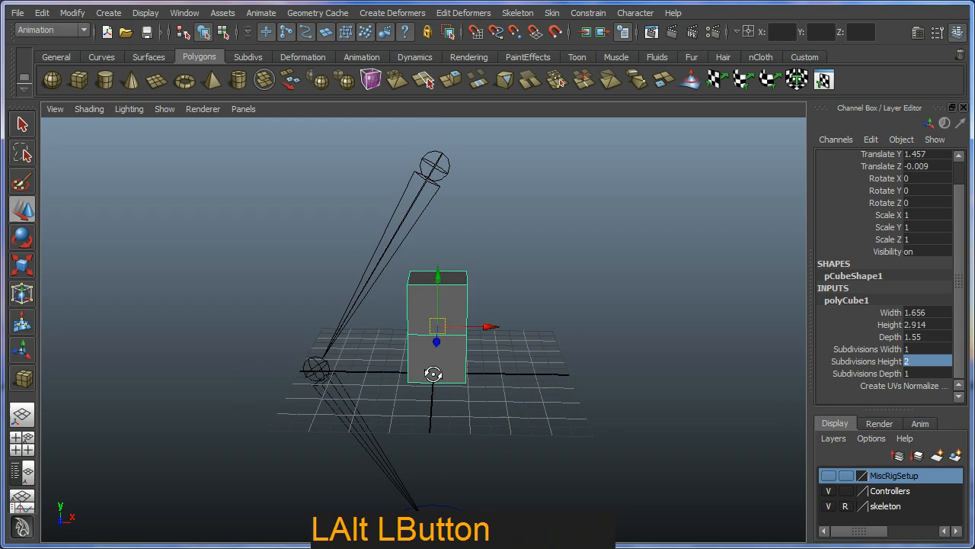
# Step: Move the cube's top vertices up to line up with the shoulder joint
pyautogui.press('space')
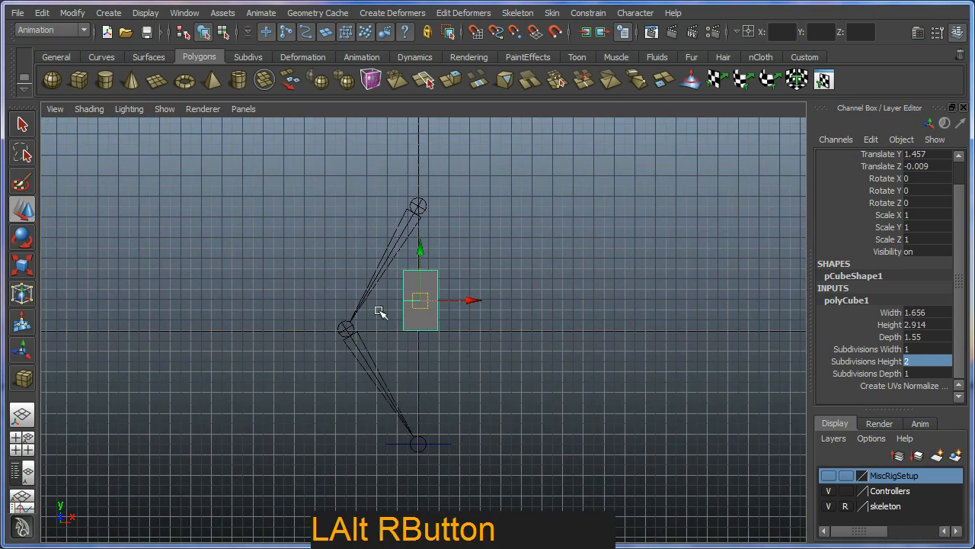
pyautogui.click(88, 109)
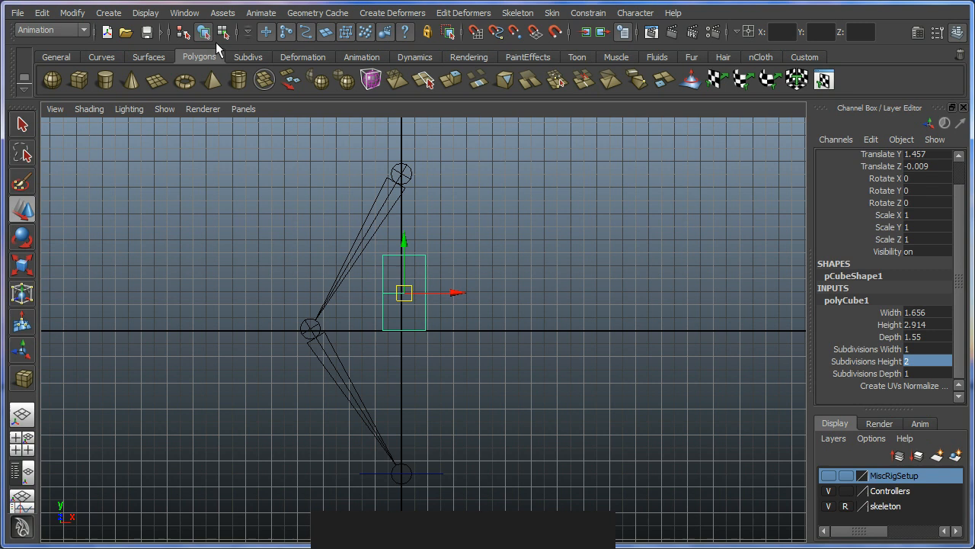
pyautogui.press('ctrl')
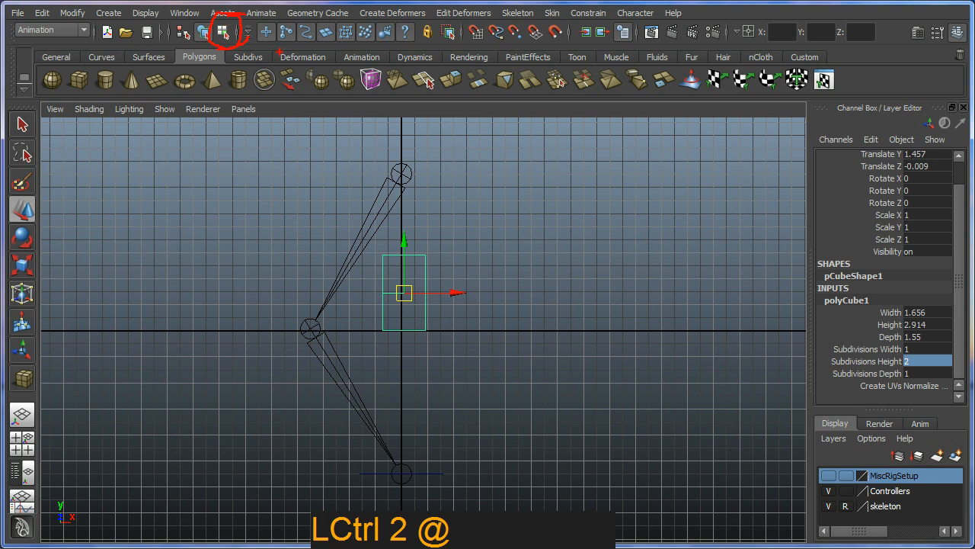
pyautogui.press('Escape')
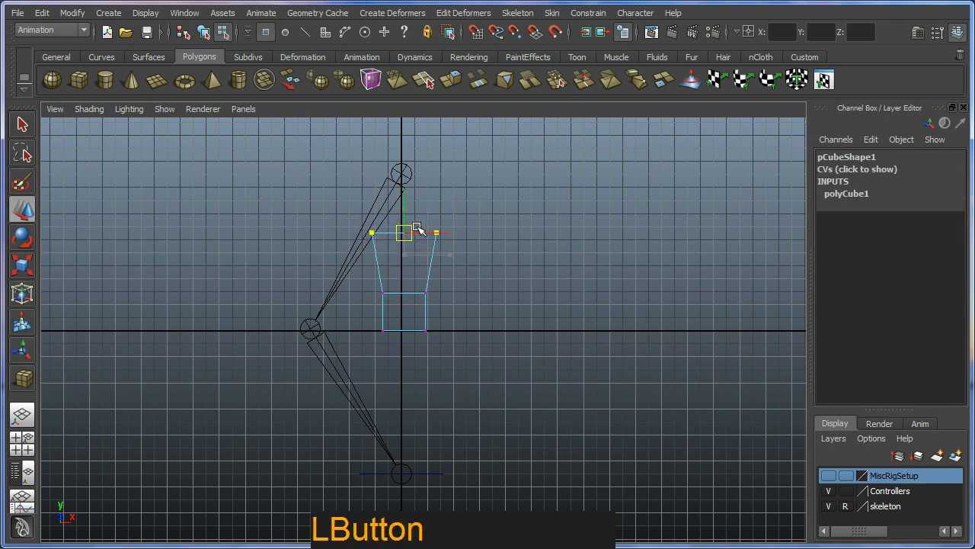
pyautogui.press('ctrl+z')
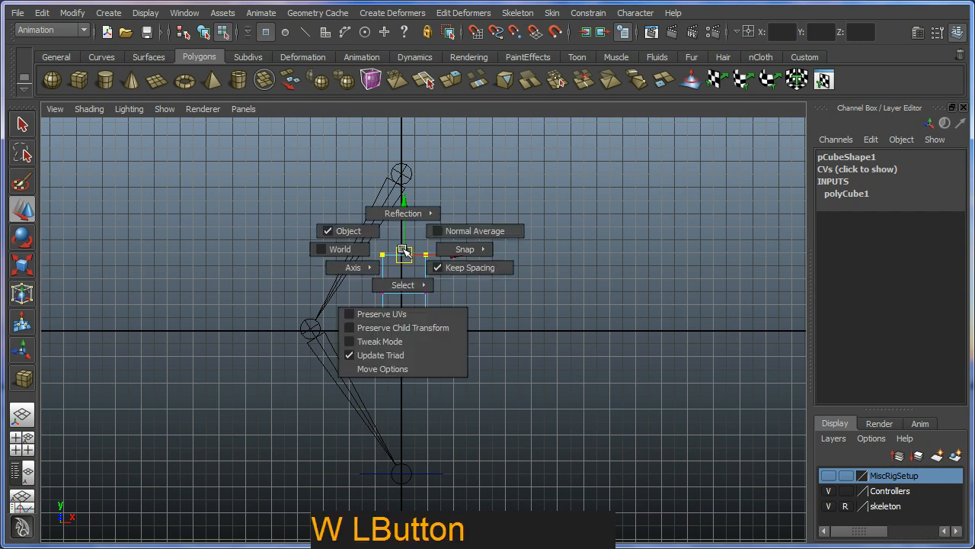
pyautogui.click(402, 259)
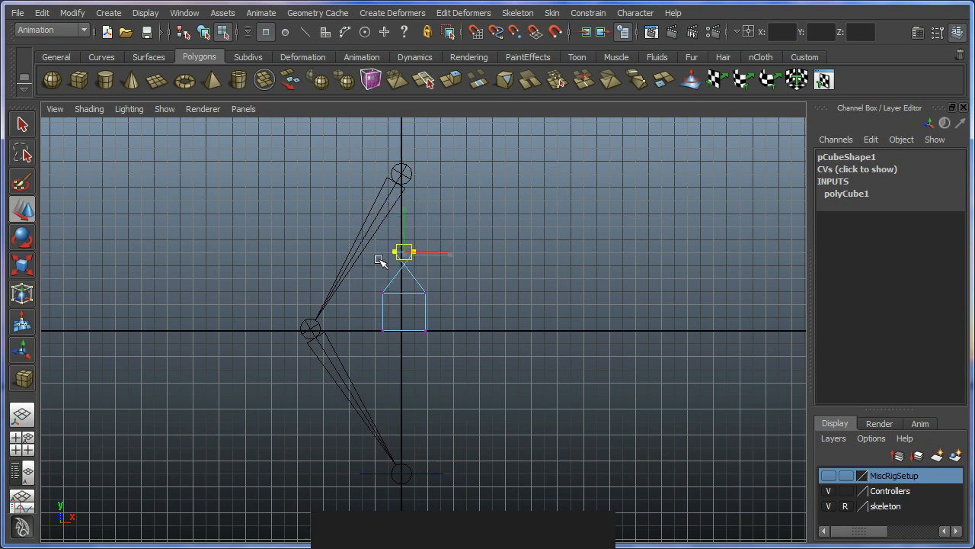
pyautogui.press('space')
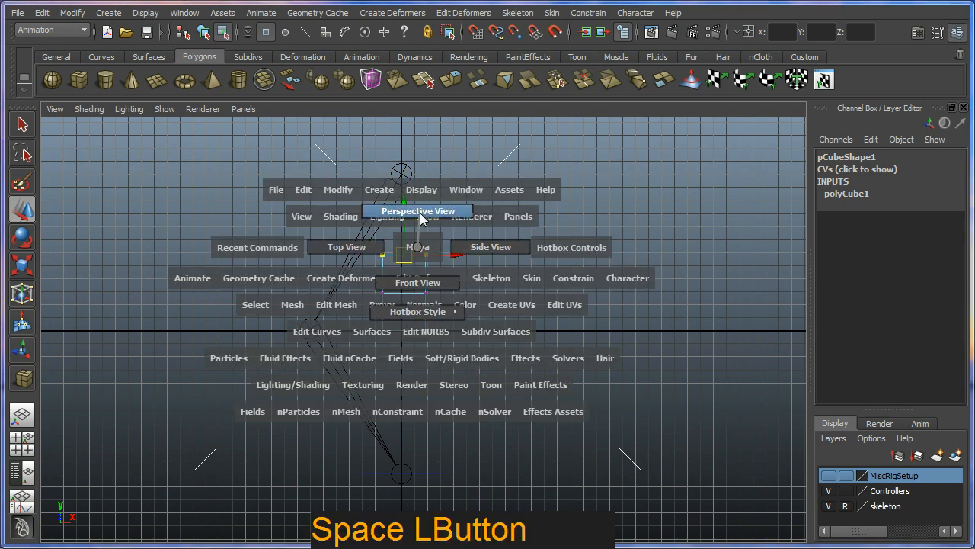
pyautogui.click(418, 210)
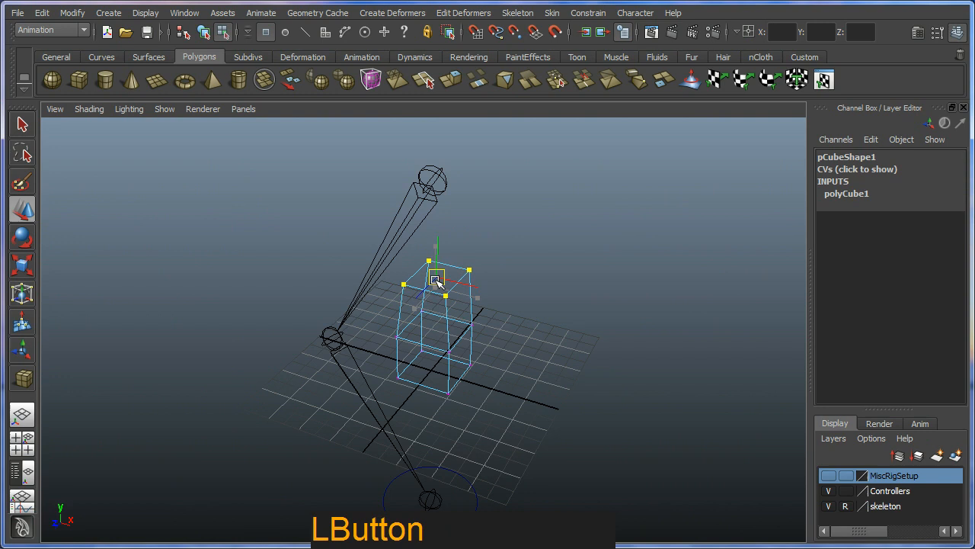
pyautogui.moveTo(436, 277); pyautogui.dragTo(436, 251)
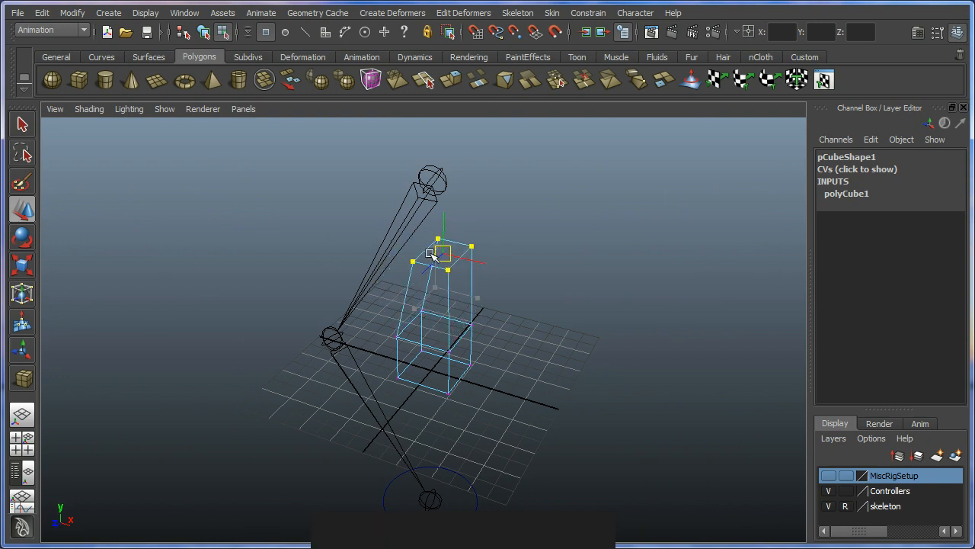
pyautogui.moveTo(434, 256); pyautogui.dragTo(457, 308)
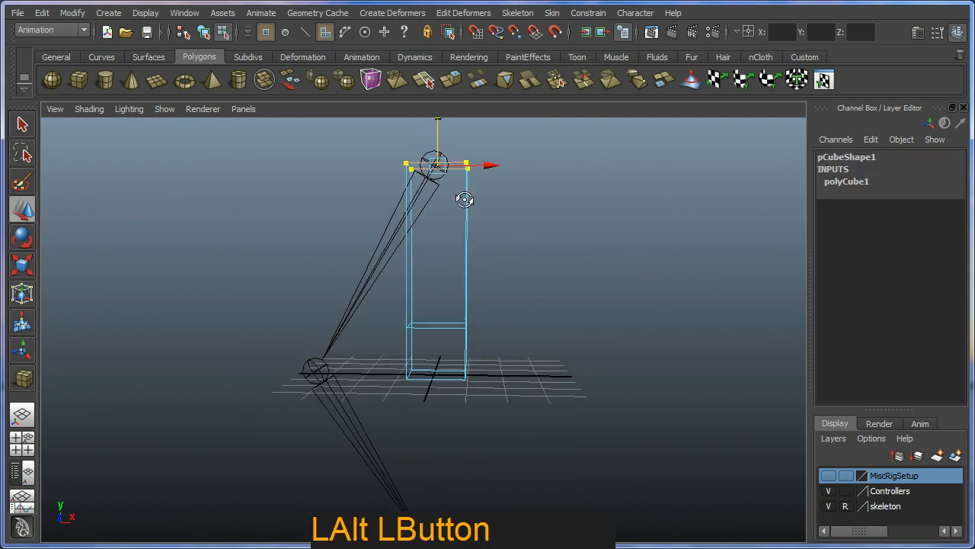
pyautogui.moveTo(439, 198); pyautogui.dragTo(448, 298)
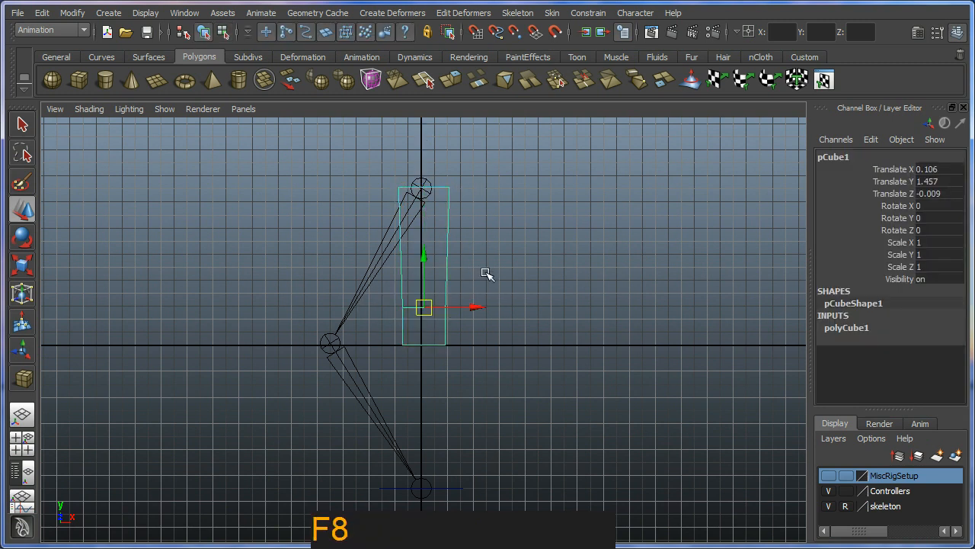
# Step: Select the cube's bottom vertices and pull them down toward the lowest joint
pyautogui.press('F8')
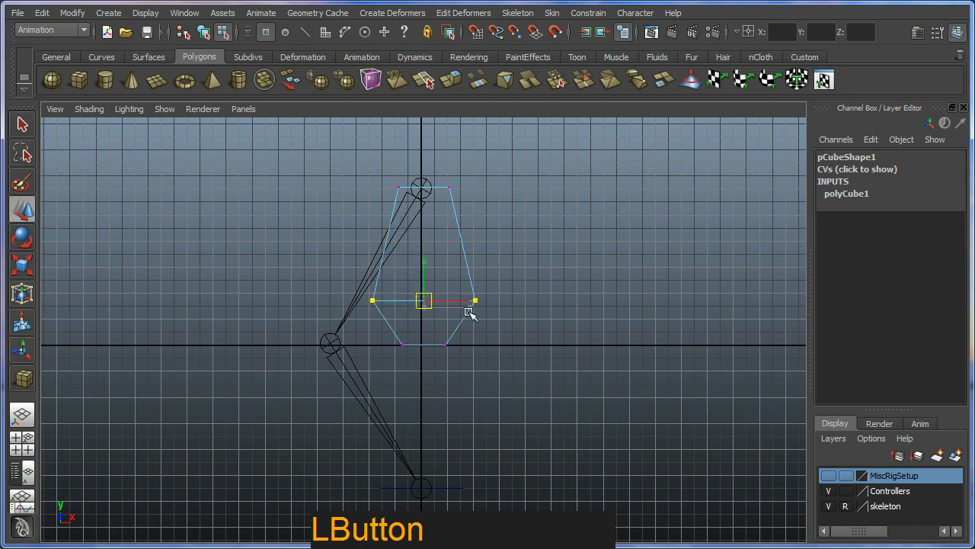
pyautogui.moveTo(472, 314); pyautogui.dragTo(354, 375)
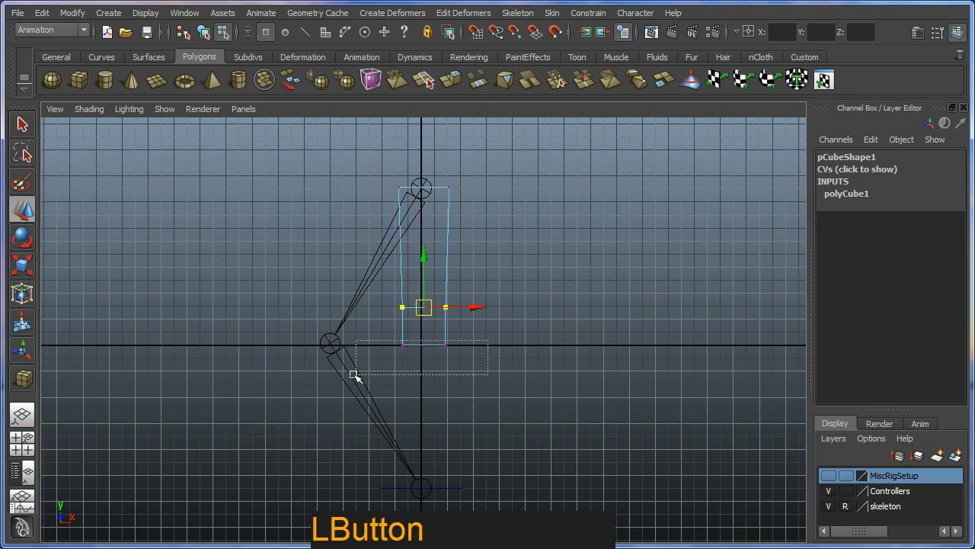
pyautogui.moveTo(424, 307); pyautogui.dragTo(421, 470)
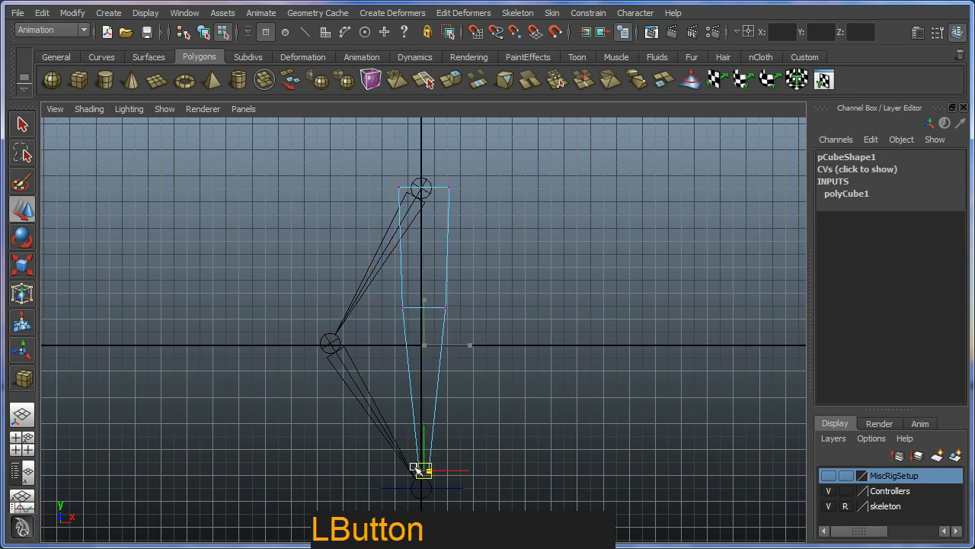
pyautogui.press('ctrl+z')
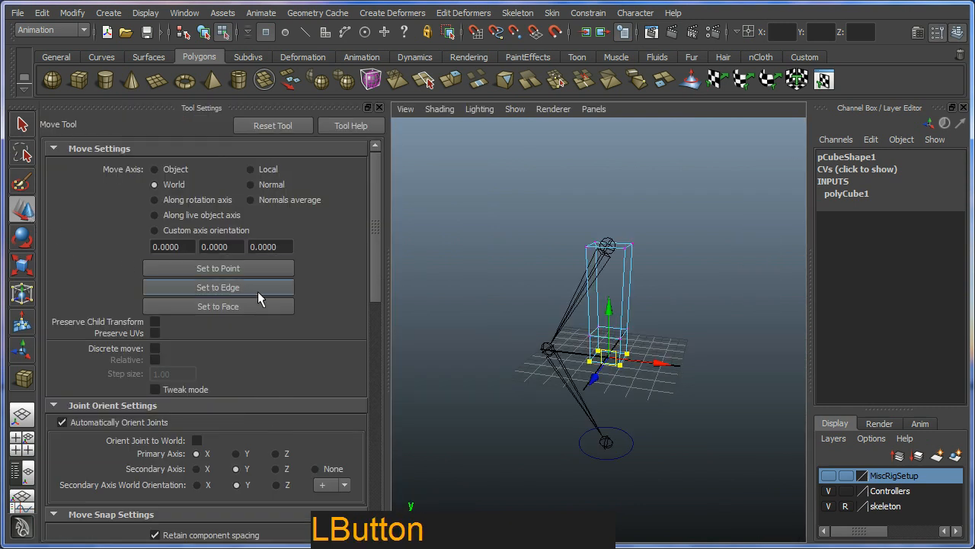
# Step: Enable Reflection in the Move Tool settings for mirrored vertex moves
pyautogui.scroll(-3)
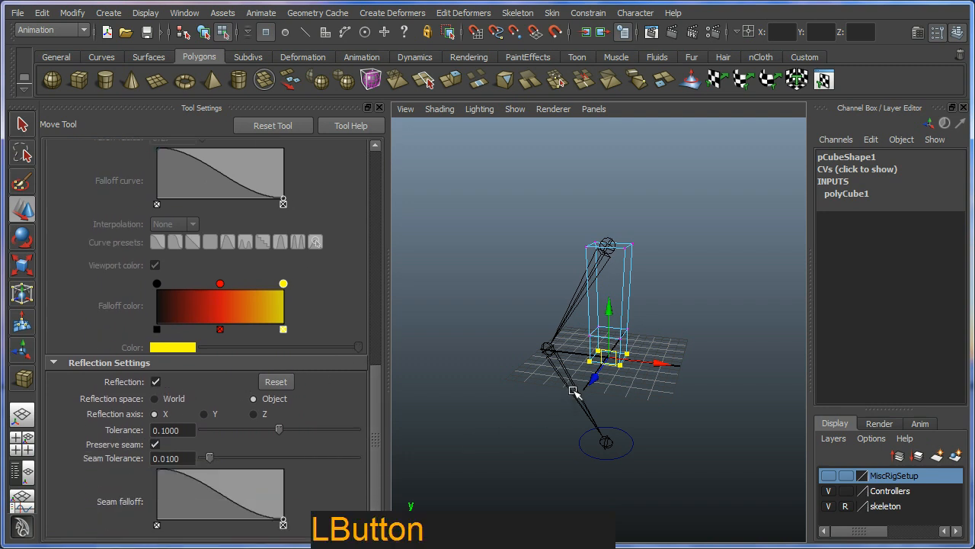
pyautogui.click(156, 381)
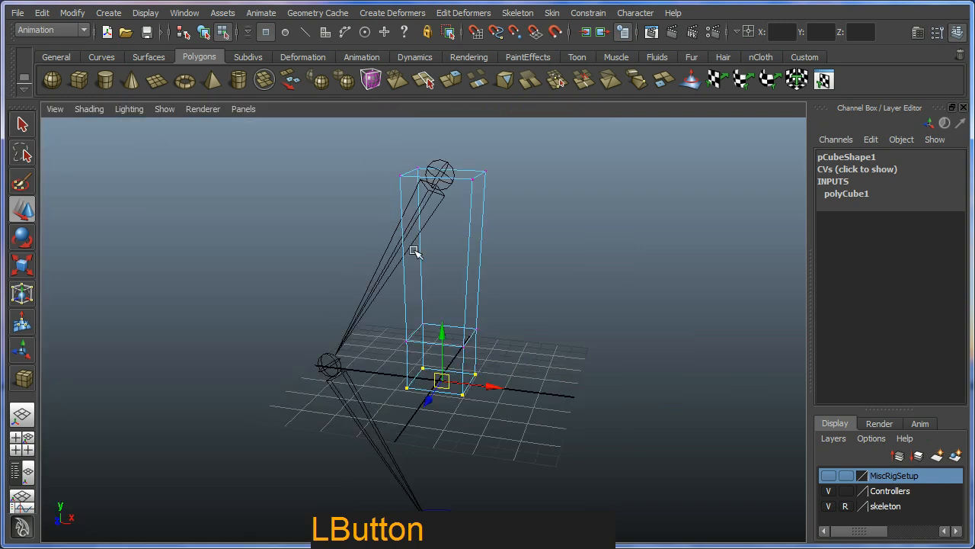
# Step: Shape the box's vertices to bend at the elbow along both arm bones and check it from around
pyautogui.moveTo(414, 252); pyautogui.dragTo(436, 265)
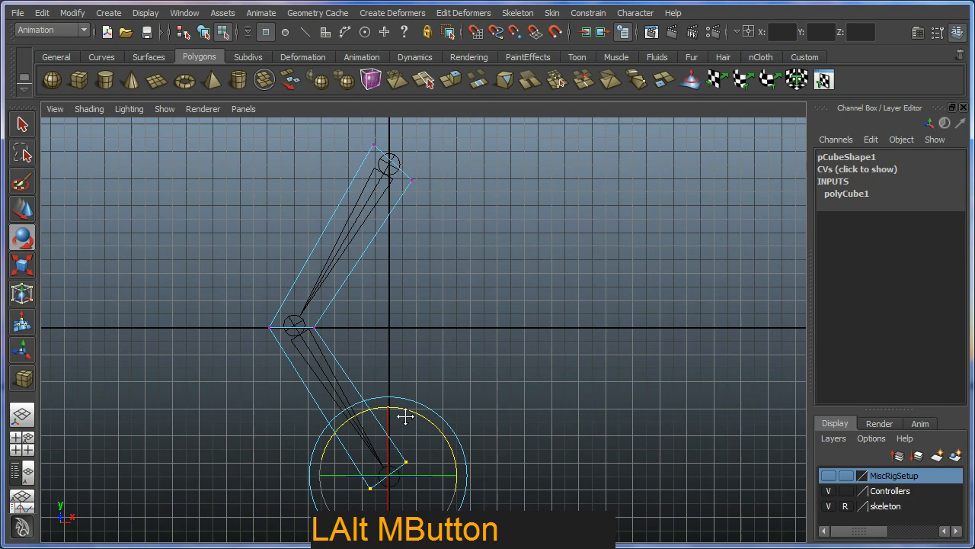
pyautogui.moveTo(404, 418); pyautogui.dragTo(408, 377)
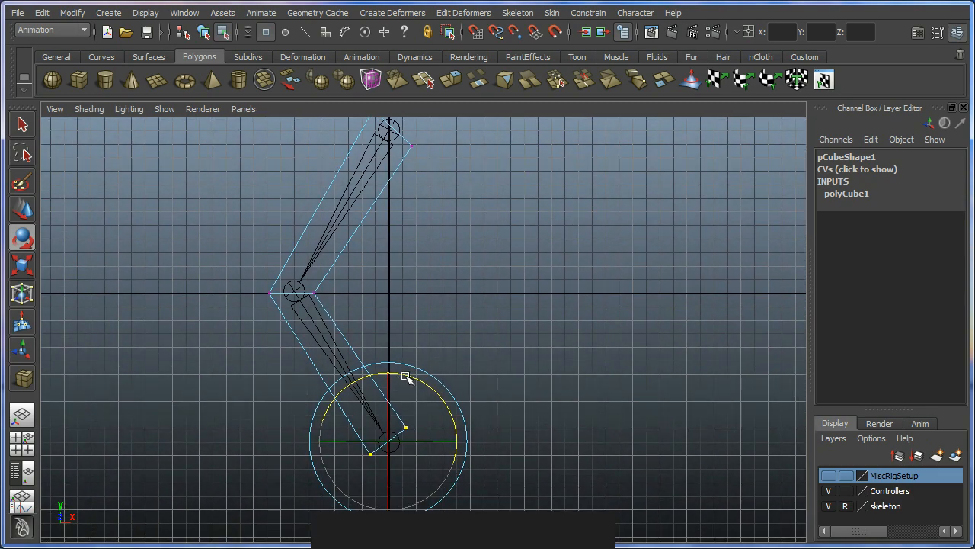
pyautogui.moveTo(404, 378); pyautogui.dragTo(399, 345)
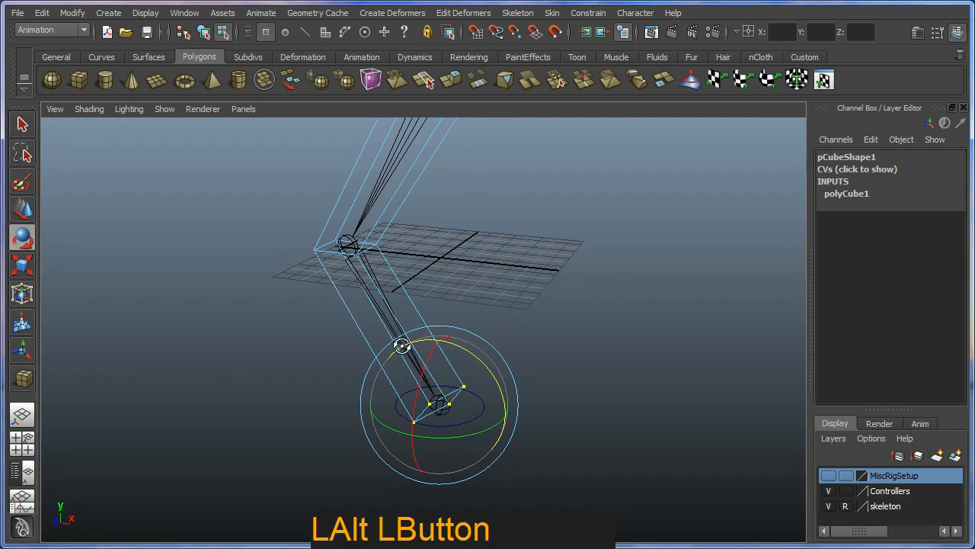
pyautogui.moveTo(403, 345); pyautogui.dragTo(344, 367)
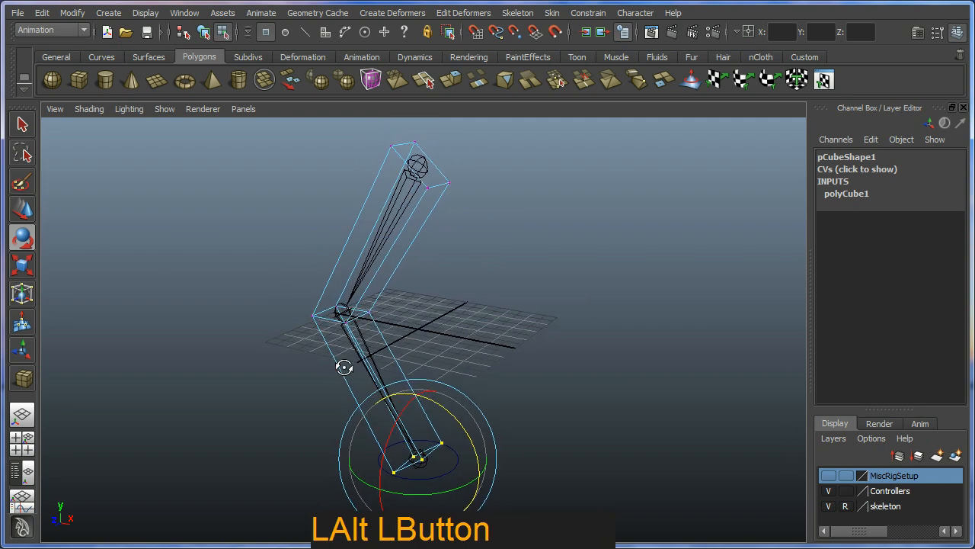
pyautogui.moveTo(344, 366); pyautogui.dragTo(366, 402)
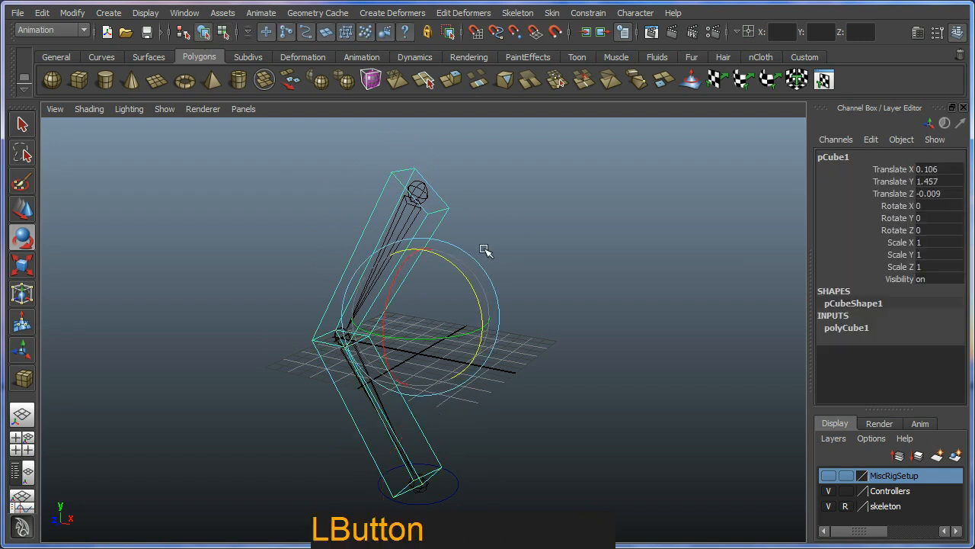
# Step: Rename pCube1 to geometry in the Channel Box and review the arm from several angles
pyautogui.doubleClick(834, 155)
pyautogui.write('geometry')
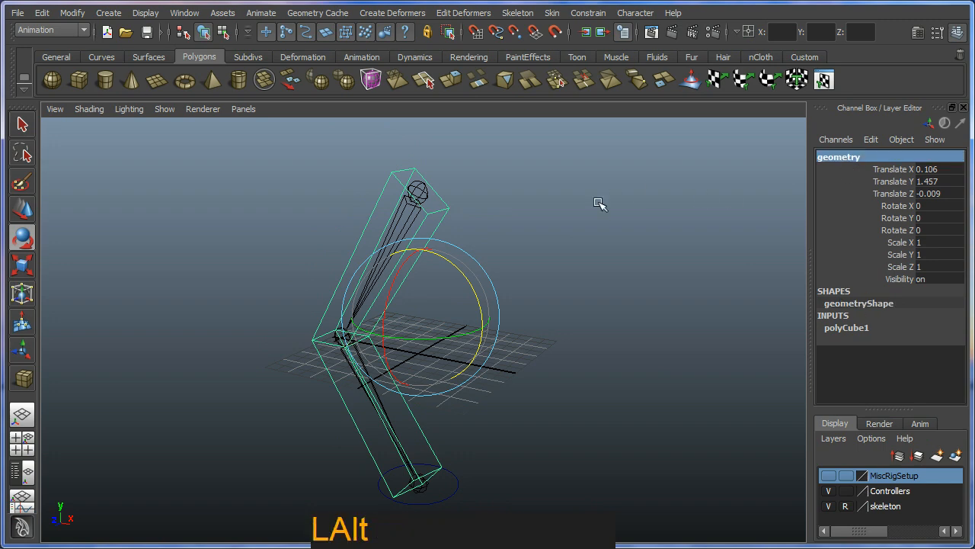
pyautogui.moveTo(600, 205); pyautogui.dragTo(521, 288)
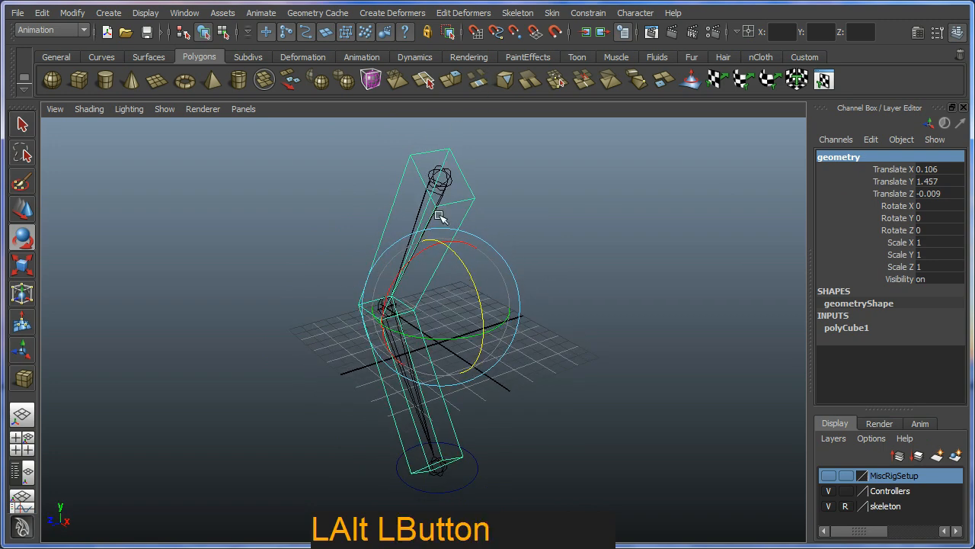
pyautogui.moveTo(438, 216); pyautogui.dragTo(625, 426)
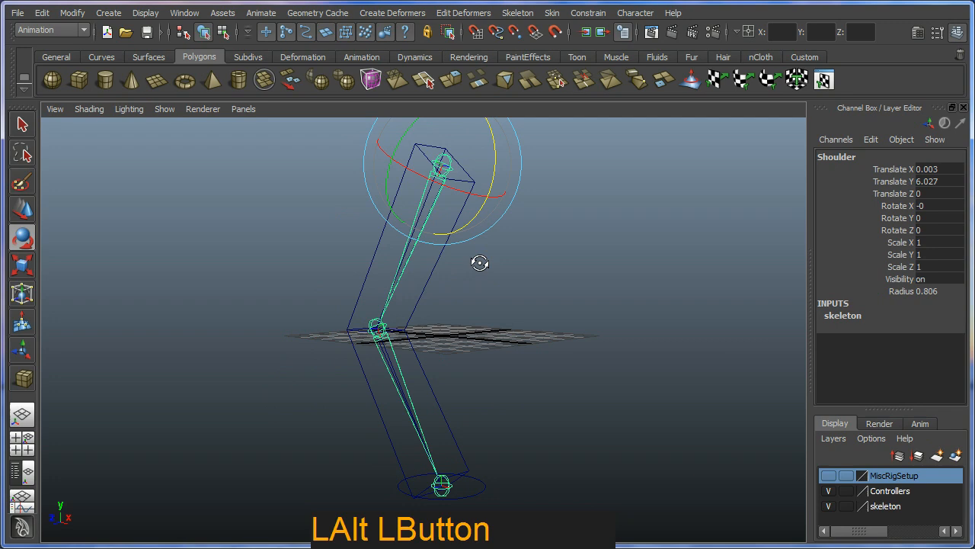
pyautogui.moveTo(481, 262); pyautogui.dragTo(470, 275)
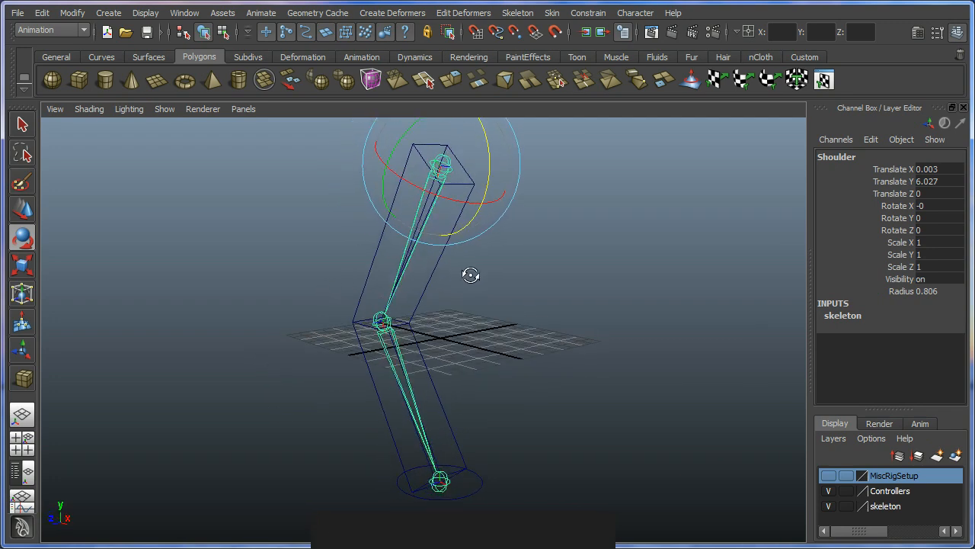
pyautogui.moveTo(469, 274); pyautogui.dragTo(343, 87)
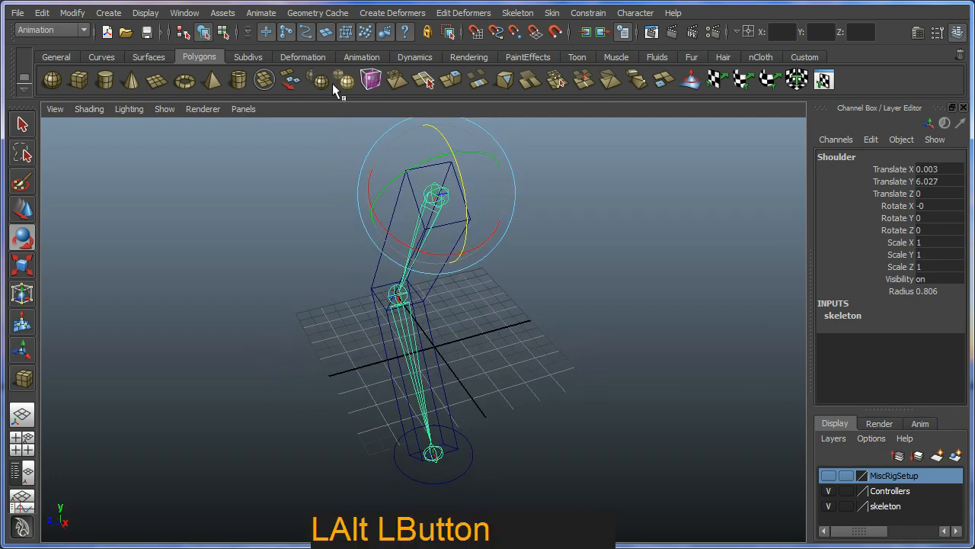
# Step: Switch to the Animation shelf and face the arm head-on, ready for Smooth Bind
pyautogui.click(361, 56)
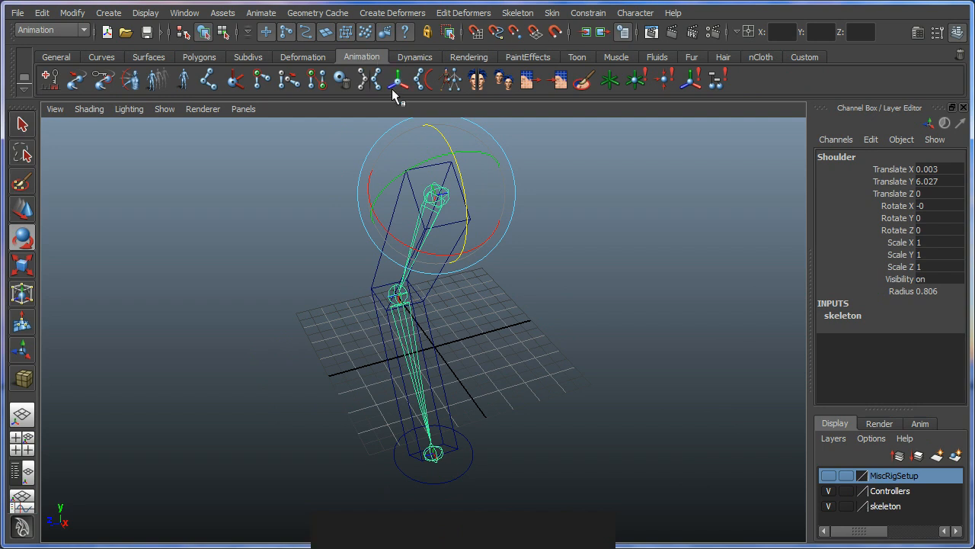
pyautogui.moveTo(457, 92)
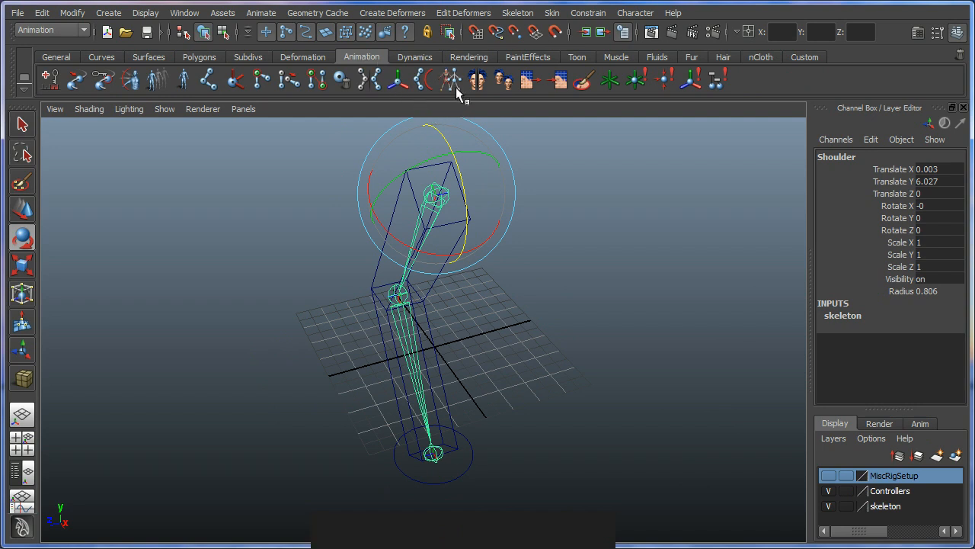
pyautogui.press('ctrl+2')
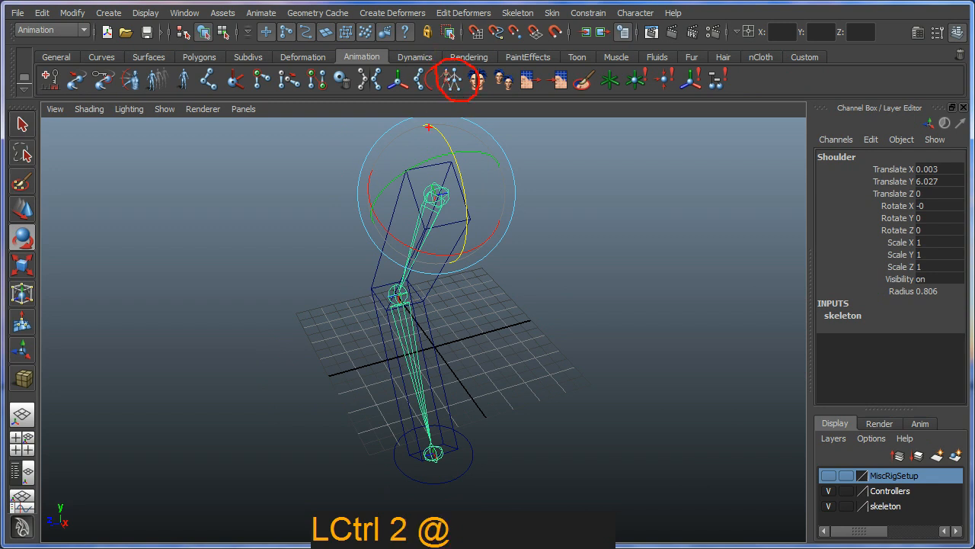
pyautogui.press('Escape')
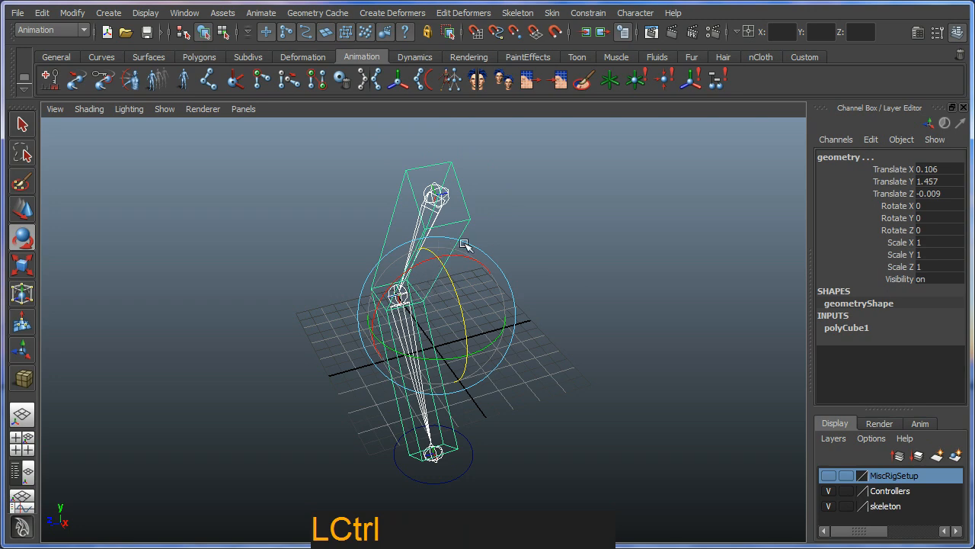
pyautogui.moveTo(465, 244); pyautogui.dragTo(454, 232)
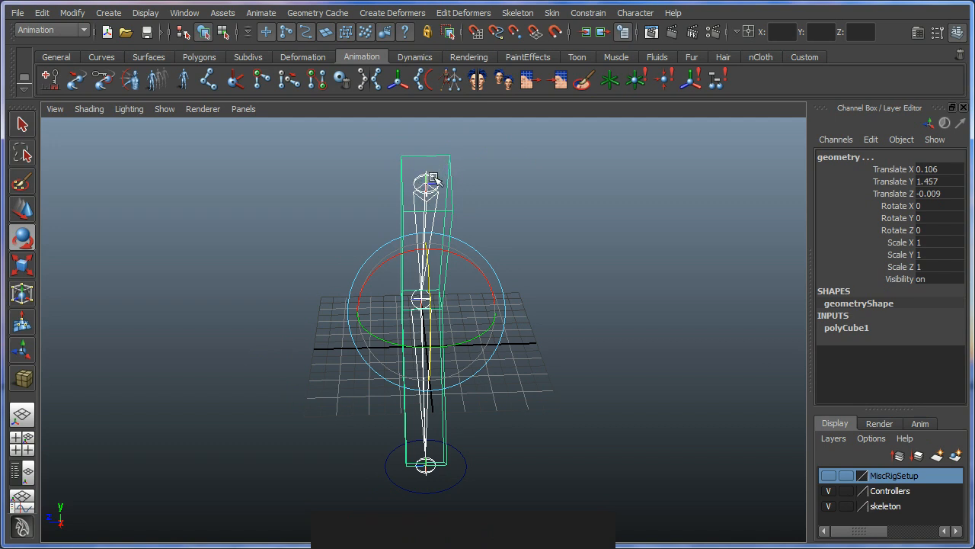
pyautogui.moveTo(452, 80)
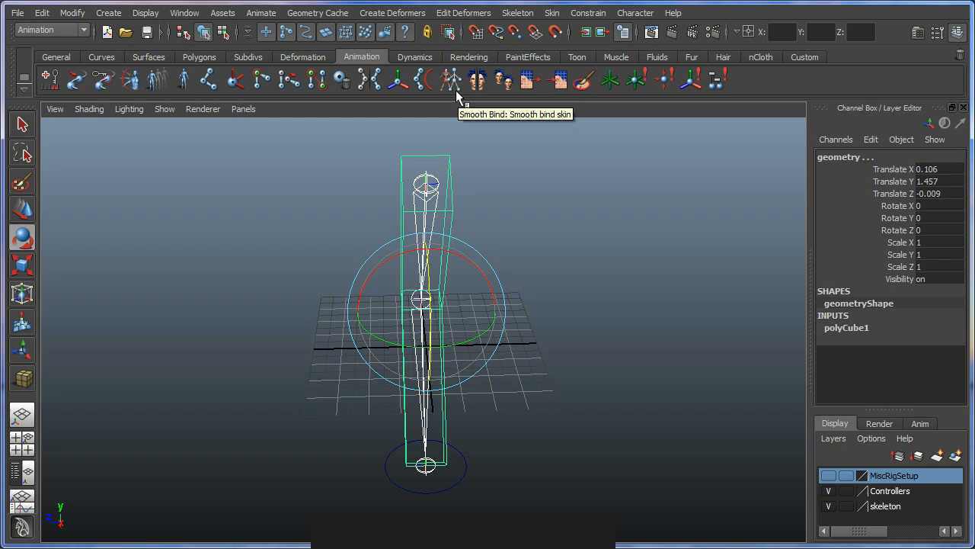
# Step: Smooth-bind geometry to the skeleton and move Arm_CTRL to test the elbow bending
pyautogui.click(450, 79)
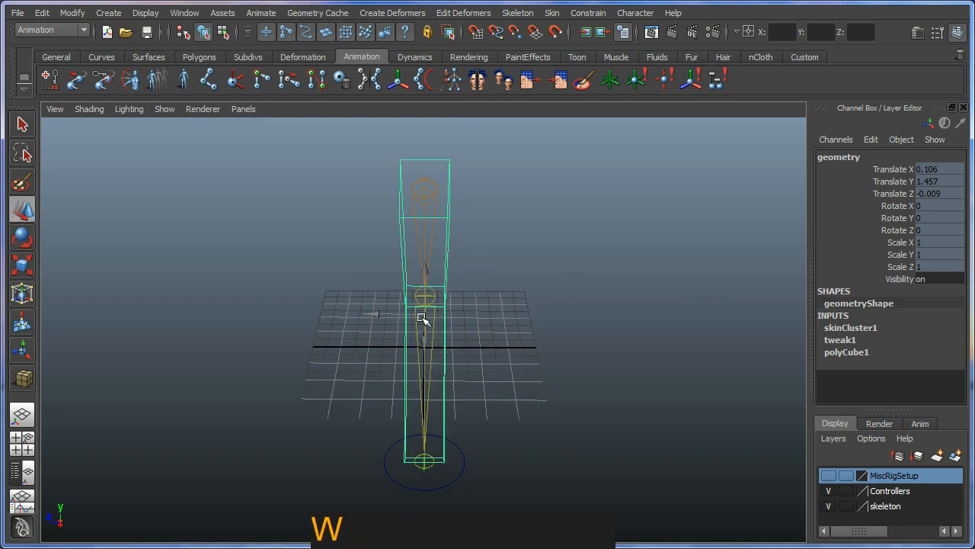
pyautogui.moveTo(421, 320); pyautogui.dragTo(405, 259)
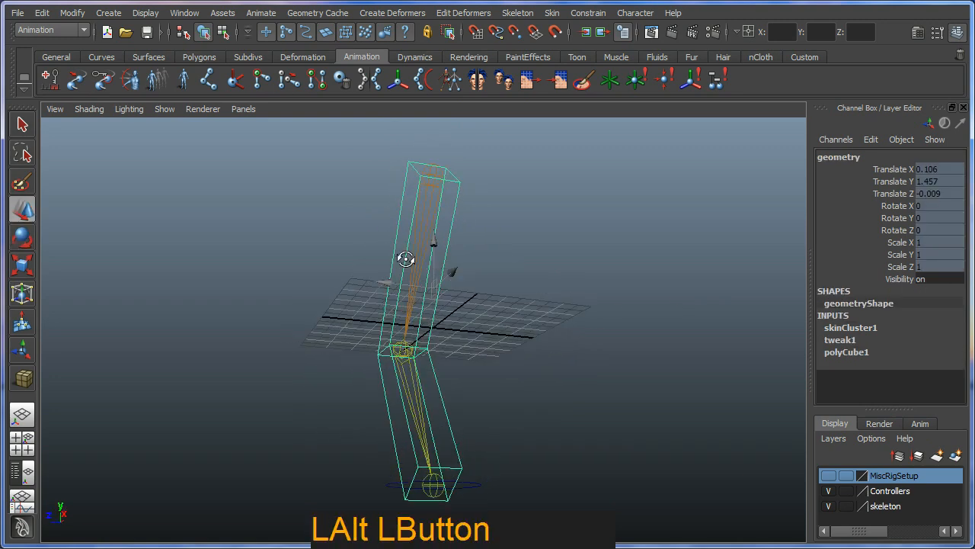
pyautogui.moveTo(405, 259); pyautogui.dragTo(478, 460)
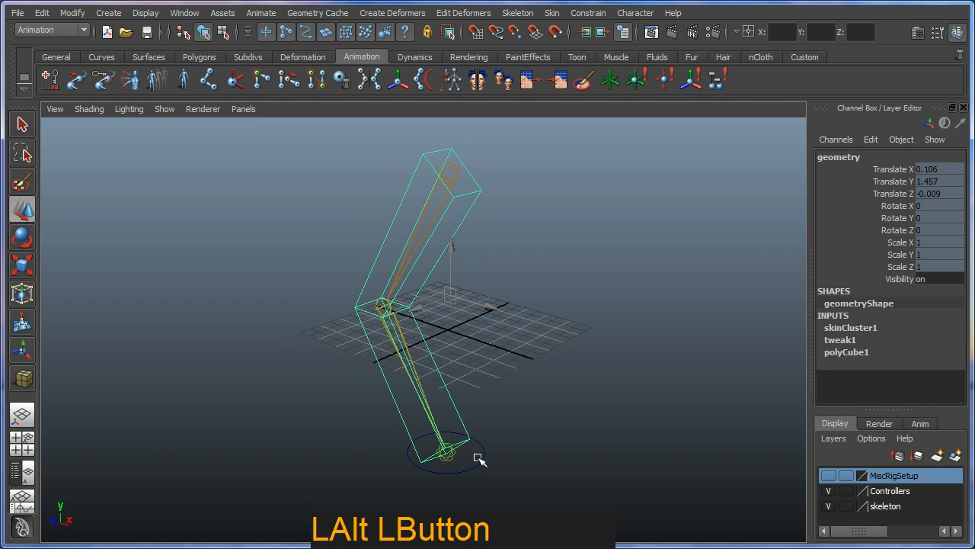
pyautogui.click(493, 390)
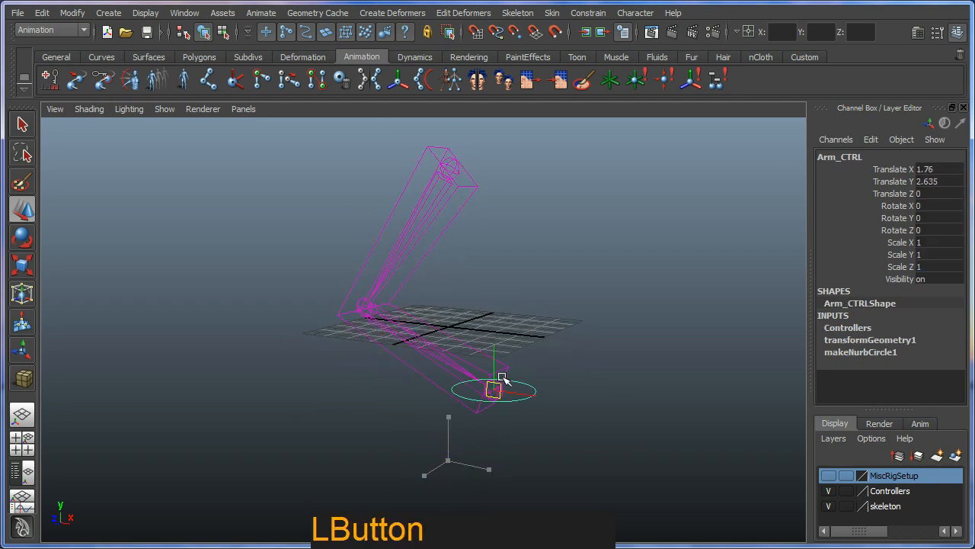
pyautogui.moveTo(494, 390); pyautogui.dragTo(439, 470)
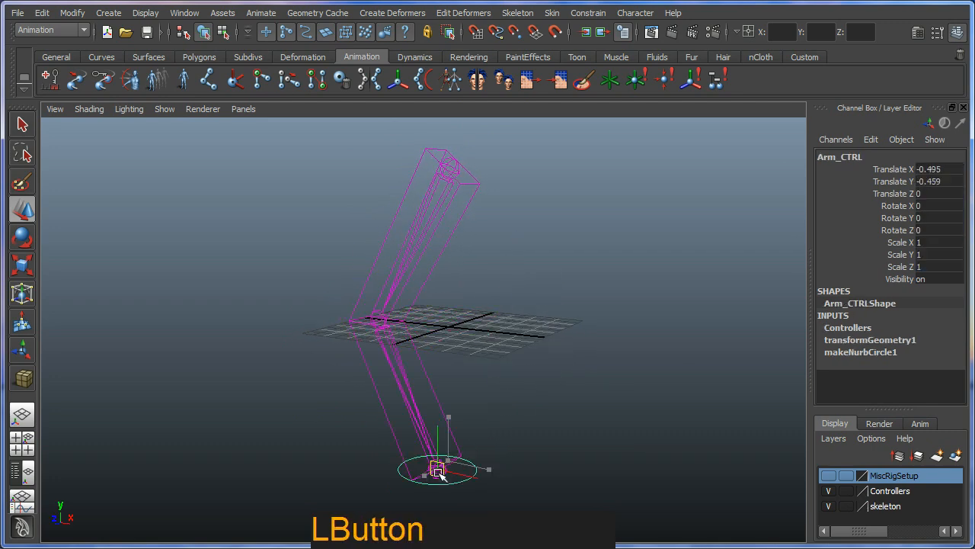
pyautogui.moveTo(439, 469); pyautogui.dragTo(442, 411)
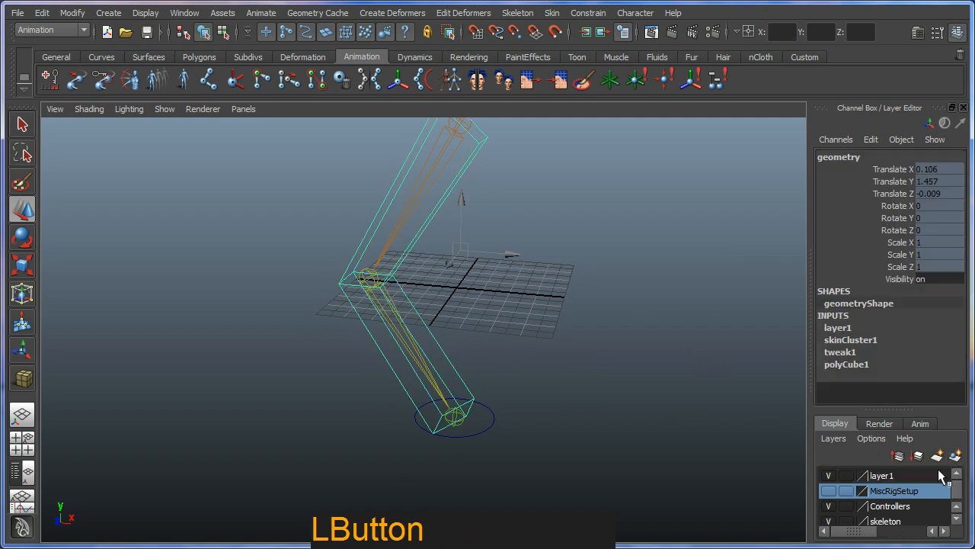
# Step: Rename layer1 to geometryLayer, dismissing the name-clash warning, and save it
pyautogui.click(882, 476)
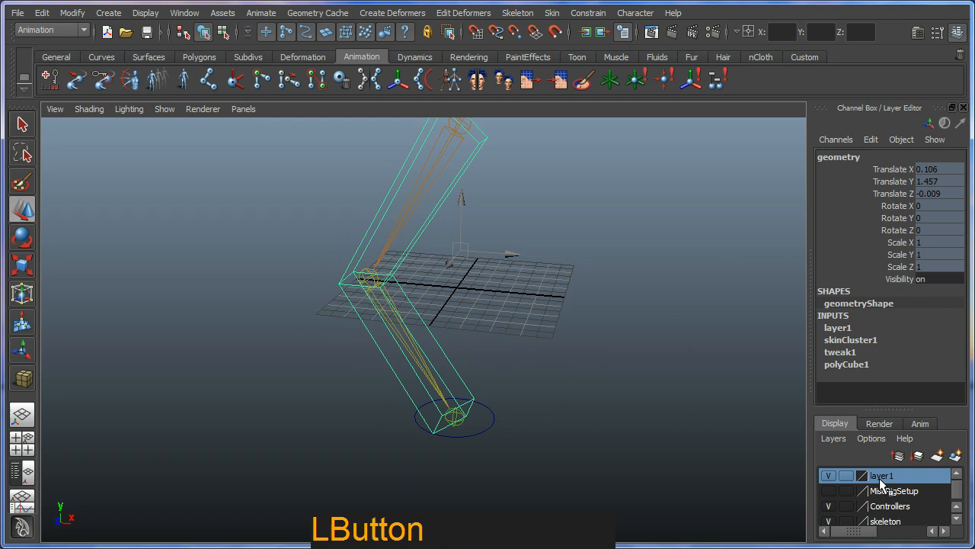
pyautogui.doubleClick(881, 475)
pyautogui.write('g')
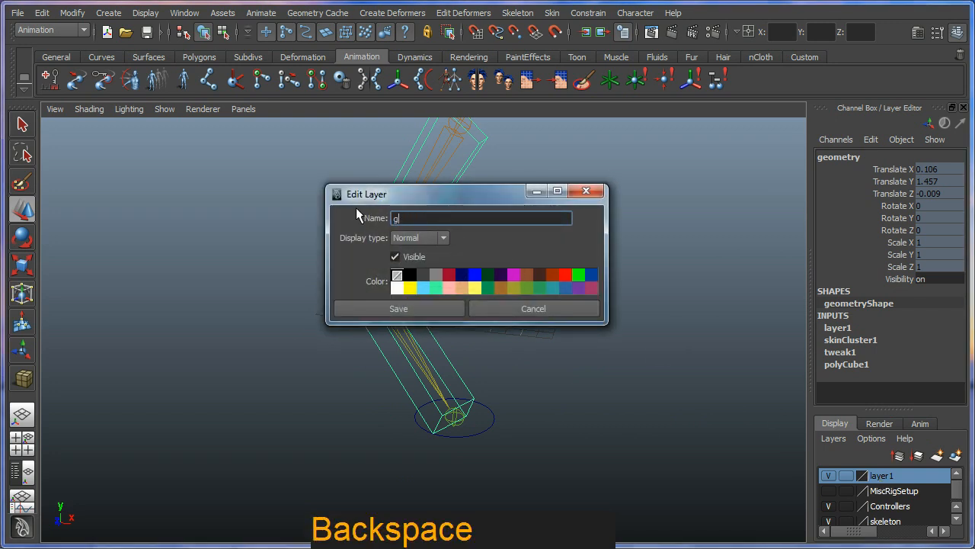
pyautogui.write('eometr')
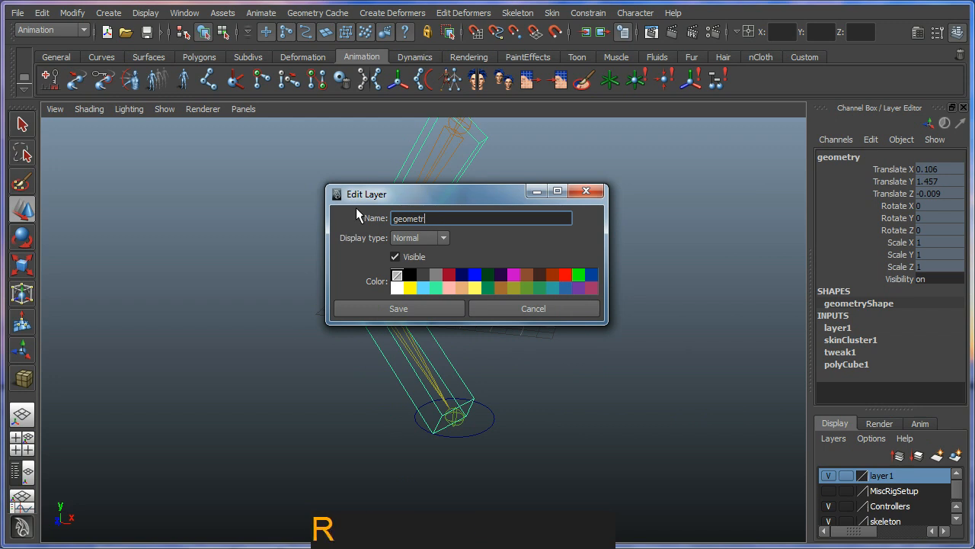
pyautogui.press('Enter')
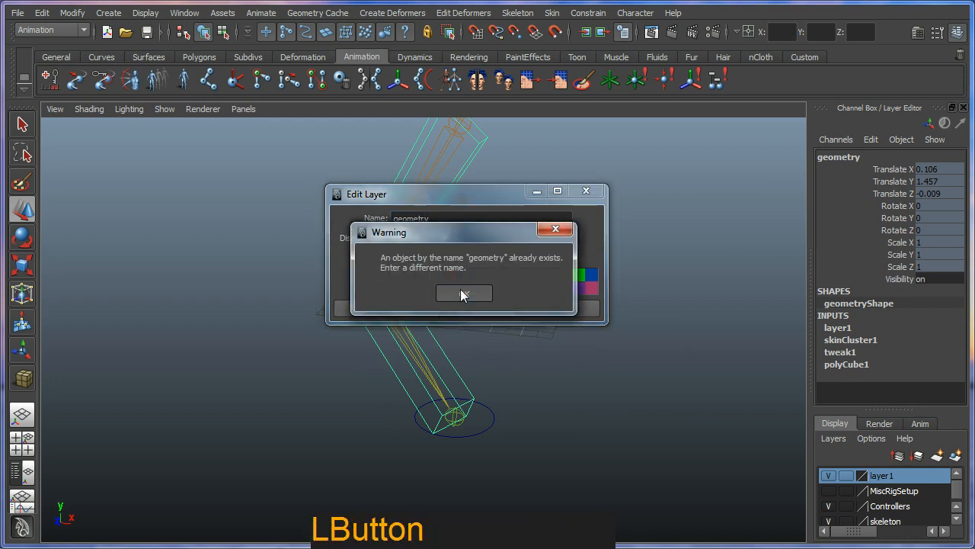
pyautogui.click(463, 293)
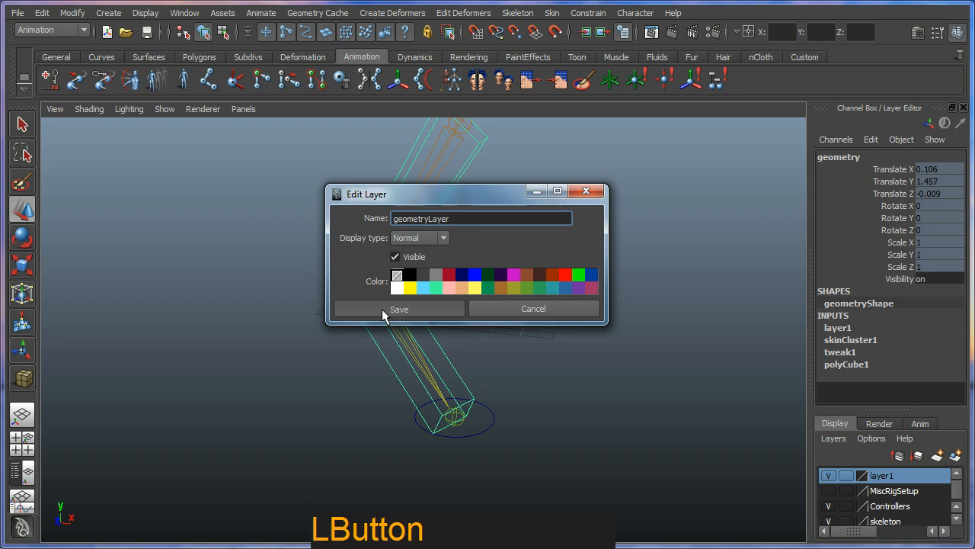
pyautogui.click(399, 308)
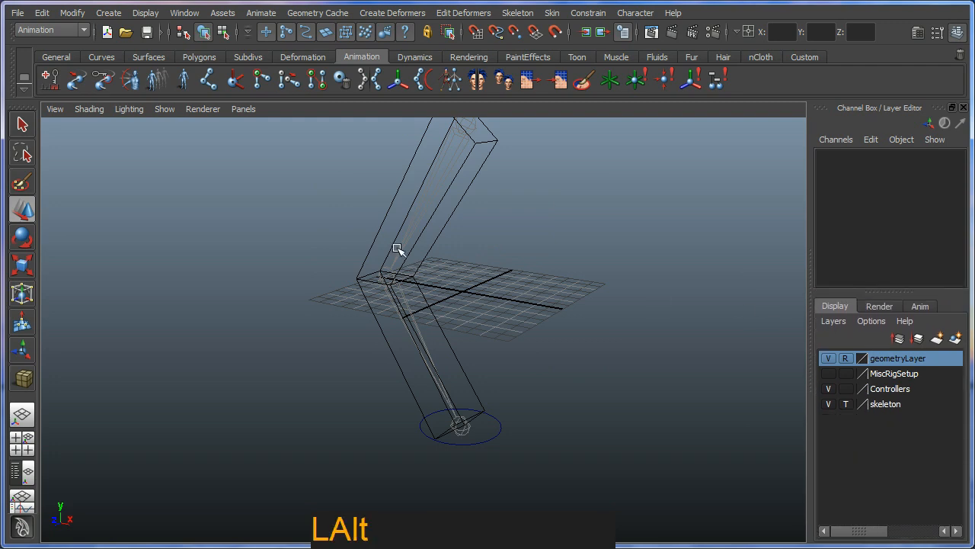
# Step: Smooth-shade all objects in the viewport, then move Arm_CTRL to test the bend and undo the move
pyautogui.moveTo(396, 251); pyautogui.dragTo(457, 293)
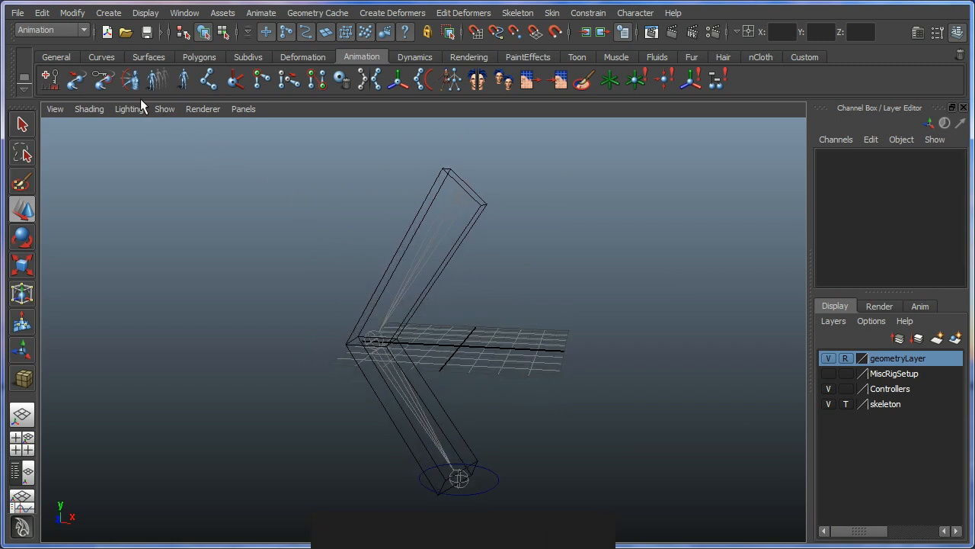
pyautogui.click(89, 108)
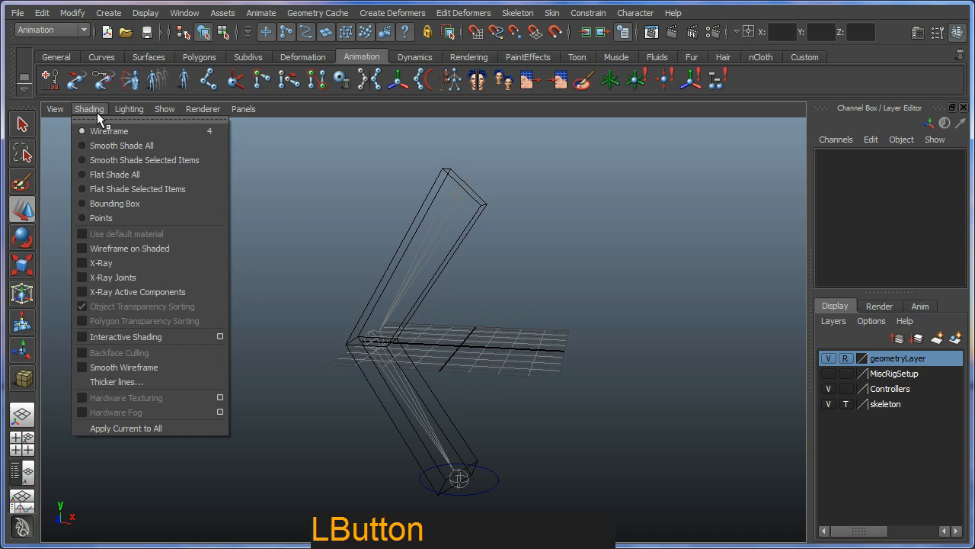
pyautogui.click(122, 145)
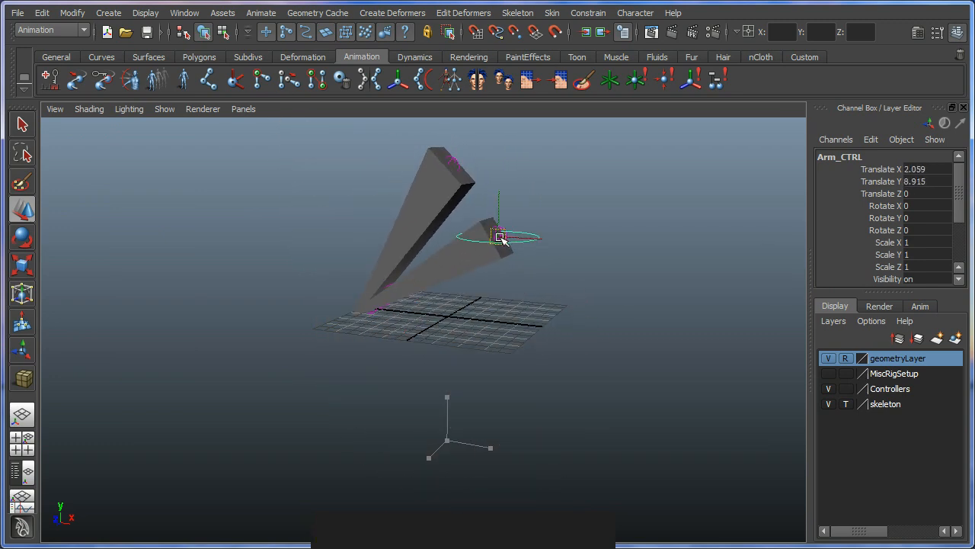
pyautogui.moveTo(500, 236); pyautogui.dragTo(457, 465)
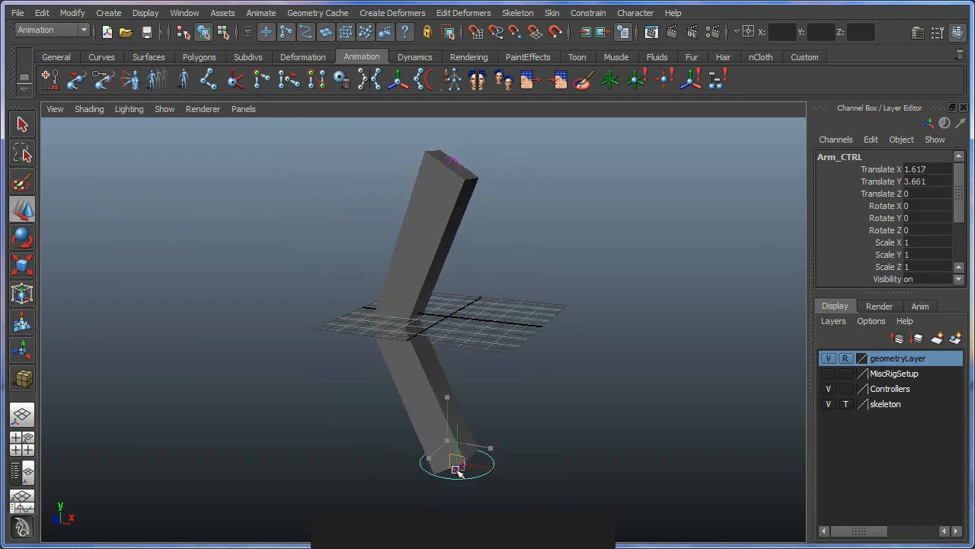
pyautogui.press('ctrl+z')
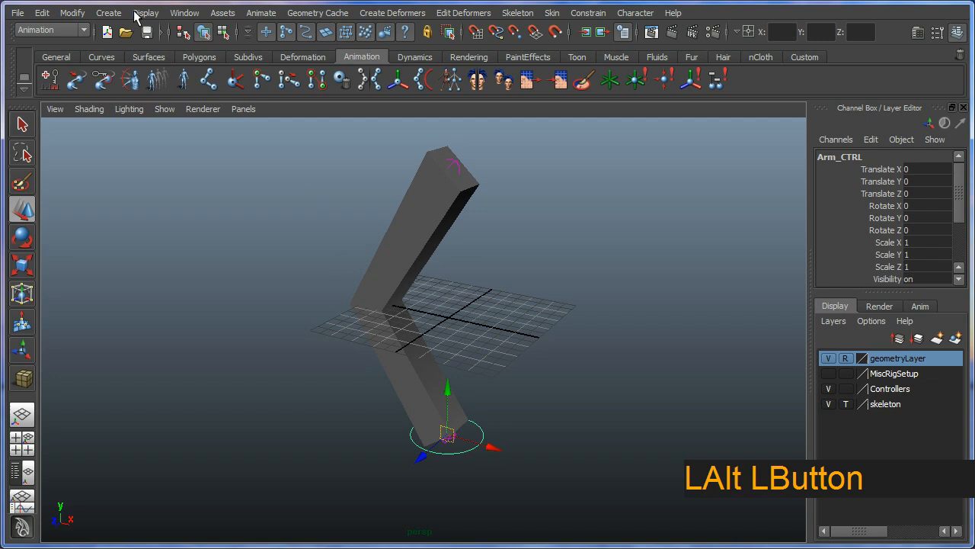
# Step: Show the Time Slider, pose Arm_CTRL into a bent arm at frame 22 and select its keyed channels
pyautogui.click(146, 13)
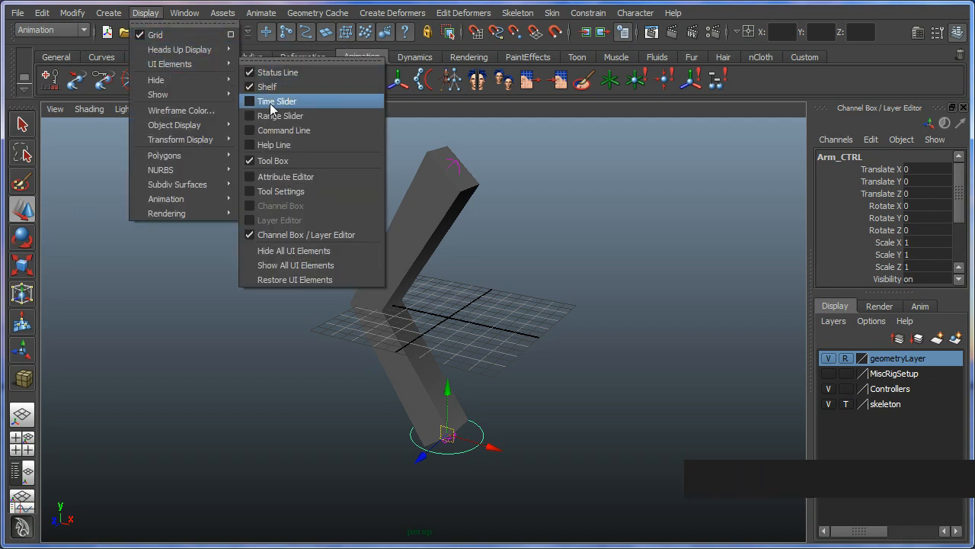
pyautogui.click(277, 100)
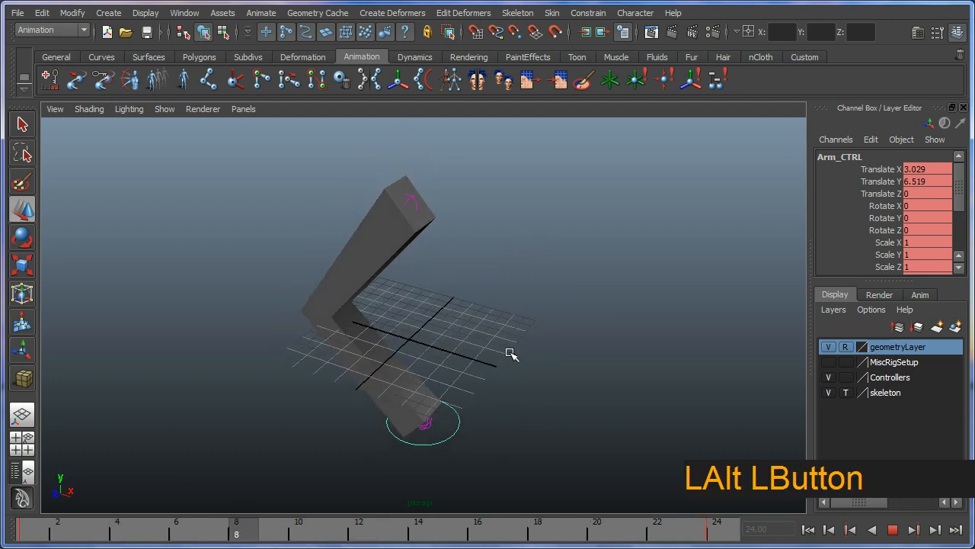
pyautogui.moveTo(510, 353); pyautogui.dragTo(244, 363)
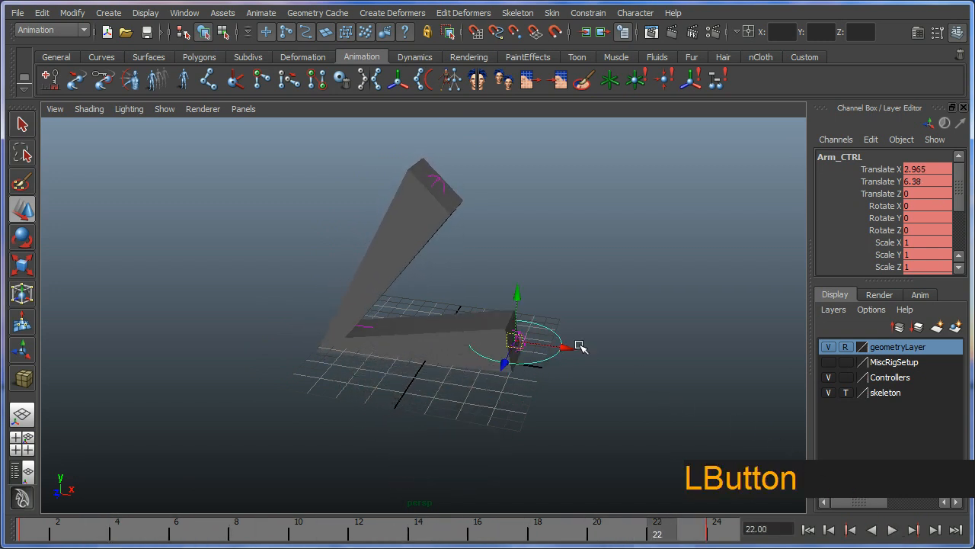
pyautogui.moveTo(580, 348); pyautogui.dragTo(506, 353)
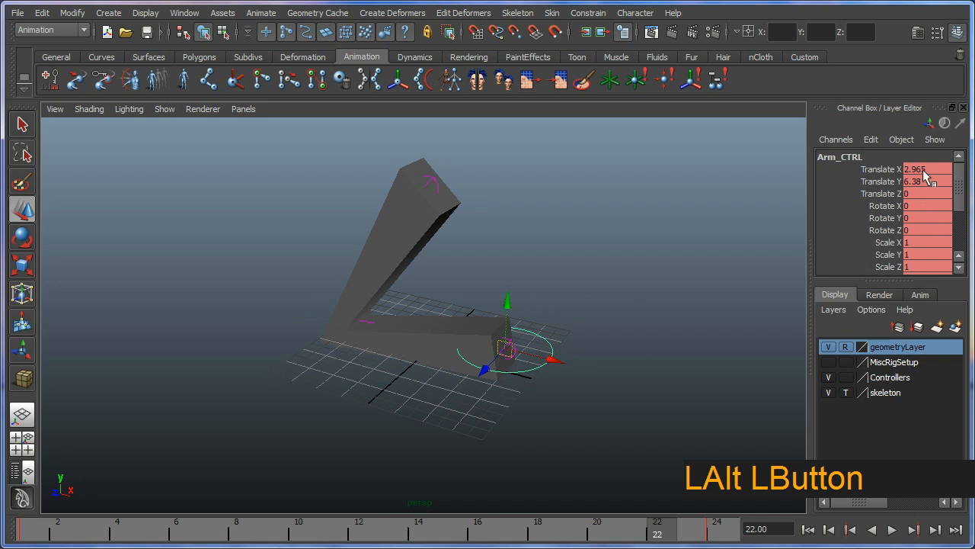
pyautogui.click(922, 204)
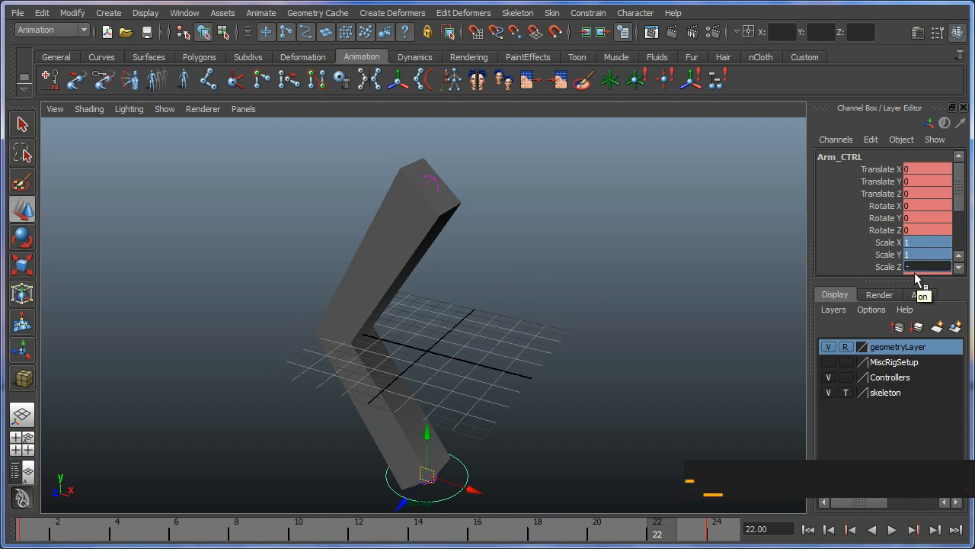
# Step: Key Arm_CTRL's stretched-down pose at frame 22
pyautogui.press('Enter')
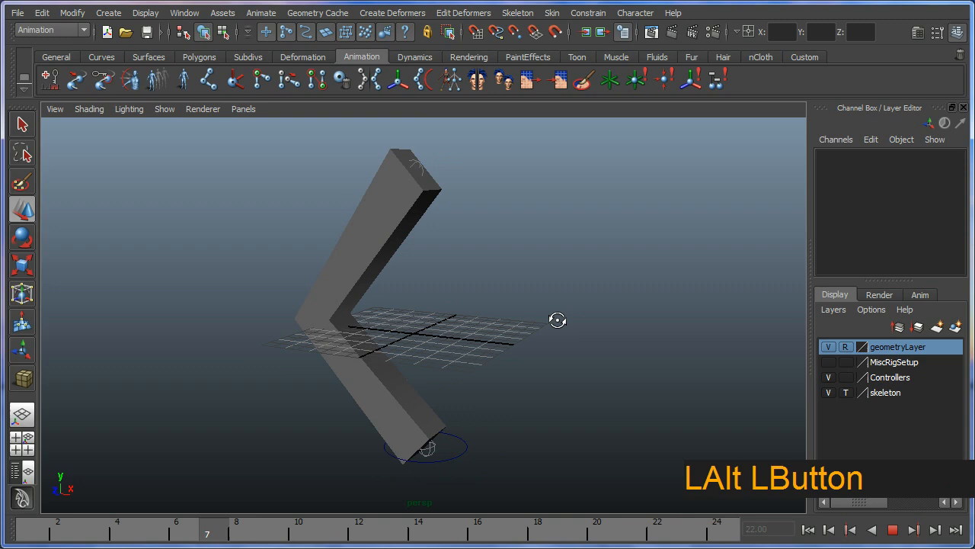
pyautogui.moveTo(558, 320); pyautogui.dragTo(602, 394)
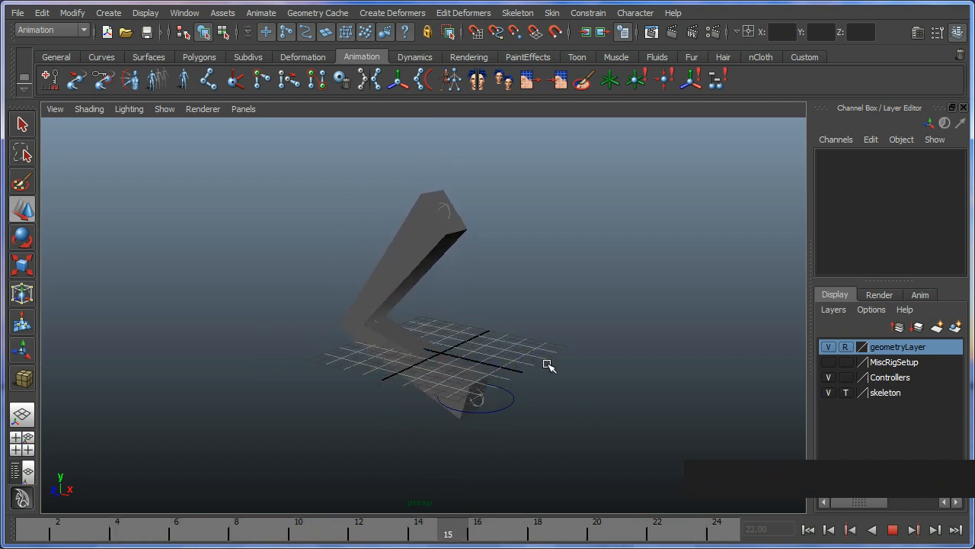
pyautogui.click(509, 529)
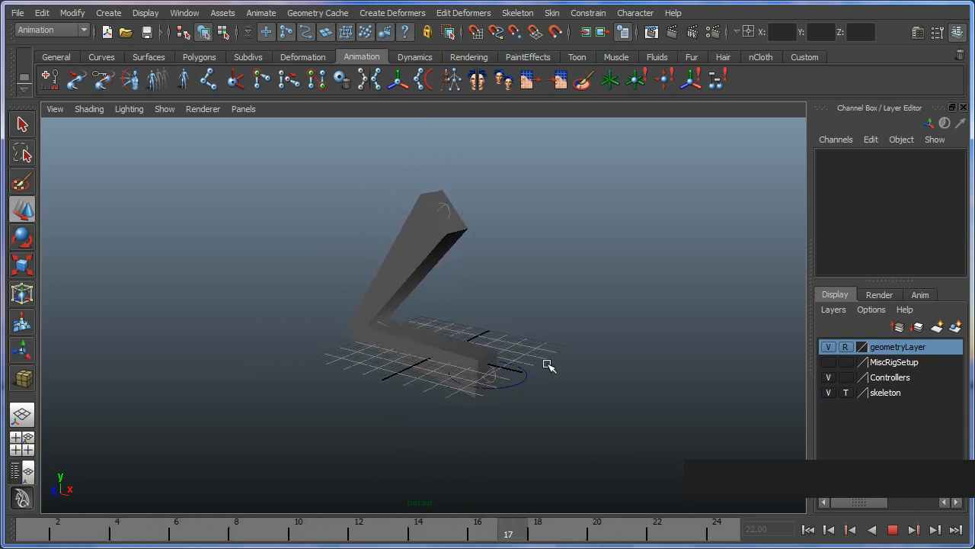
pyautogui.click(598, 526)
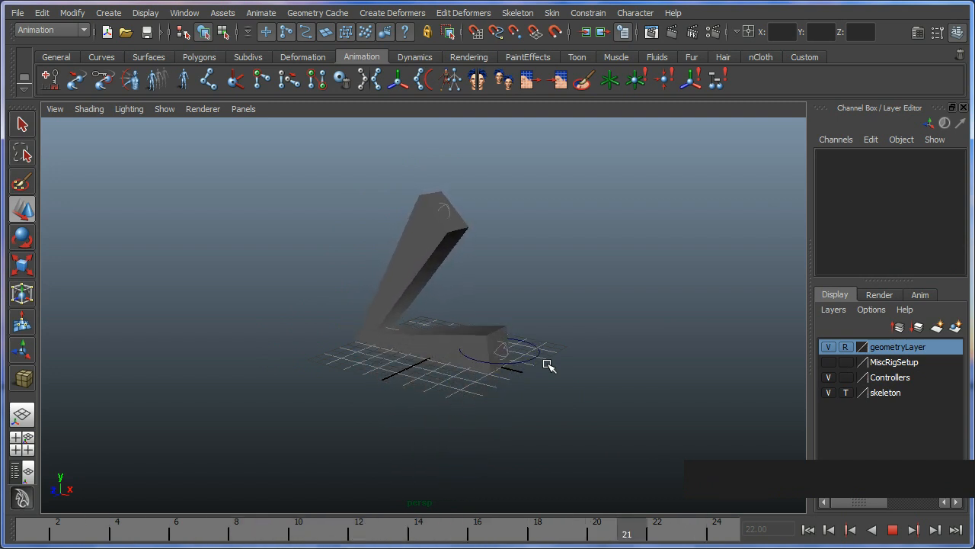
pyautogui.click(913, 530)
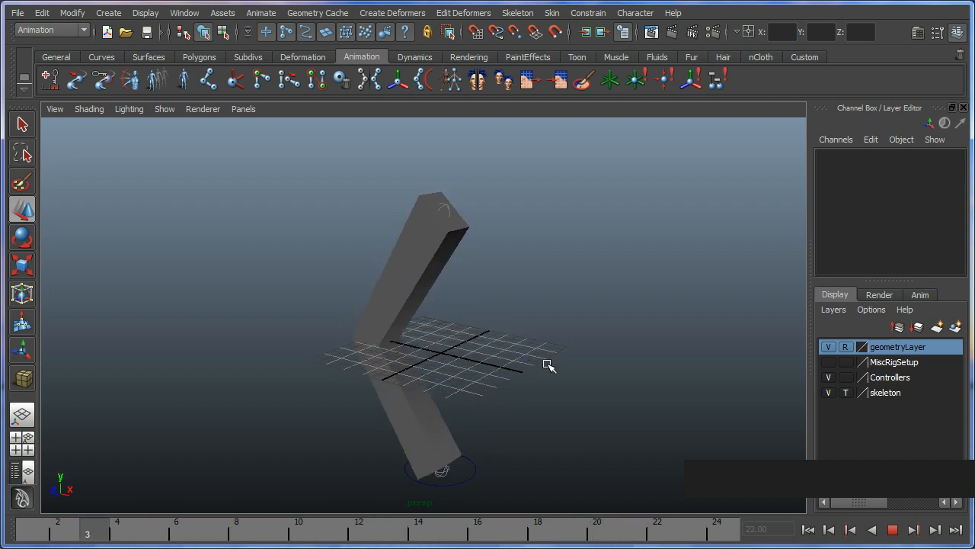
pyautogui.click(147, 526)
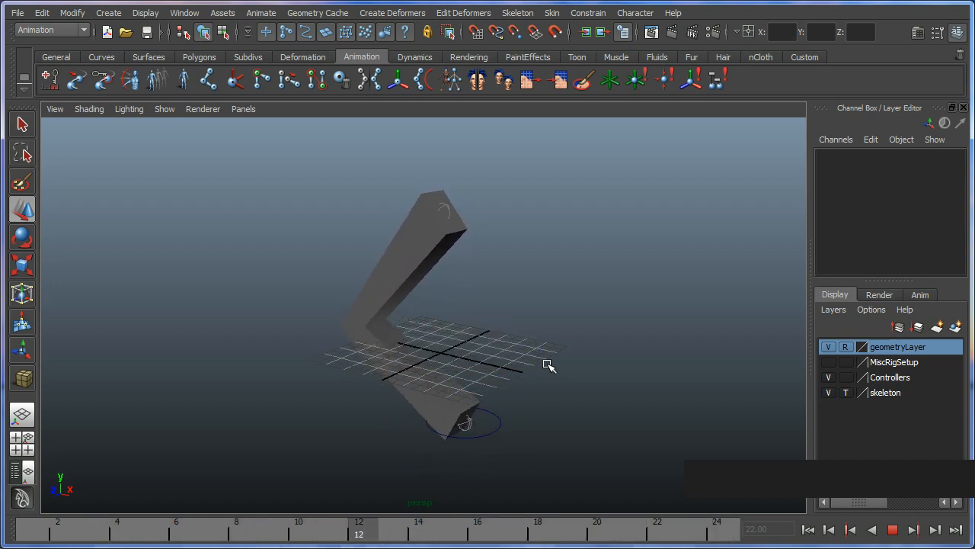
pyautogui.click(913, 530)
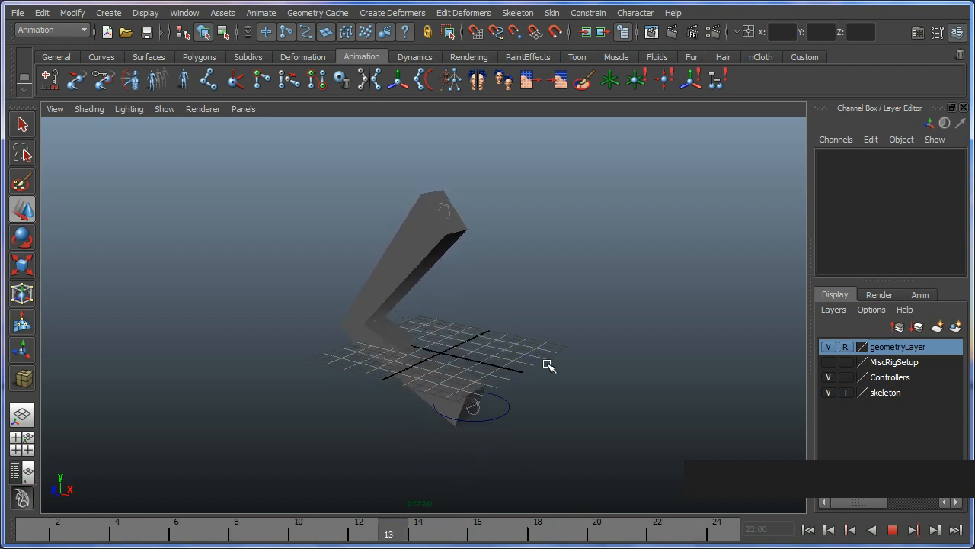